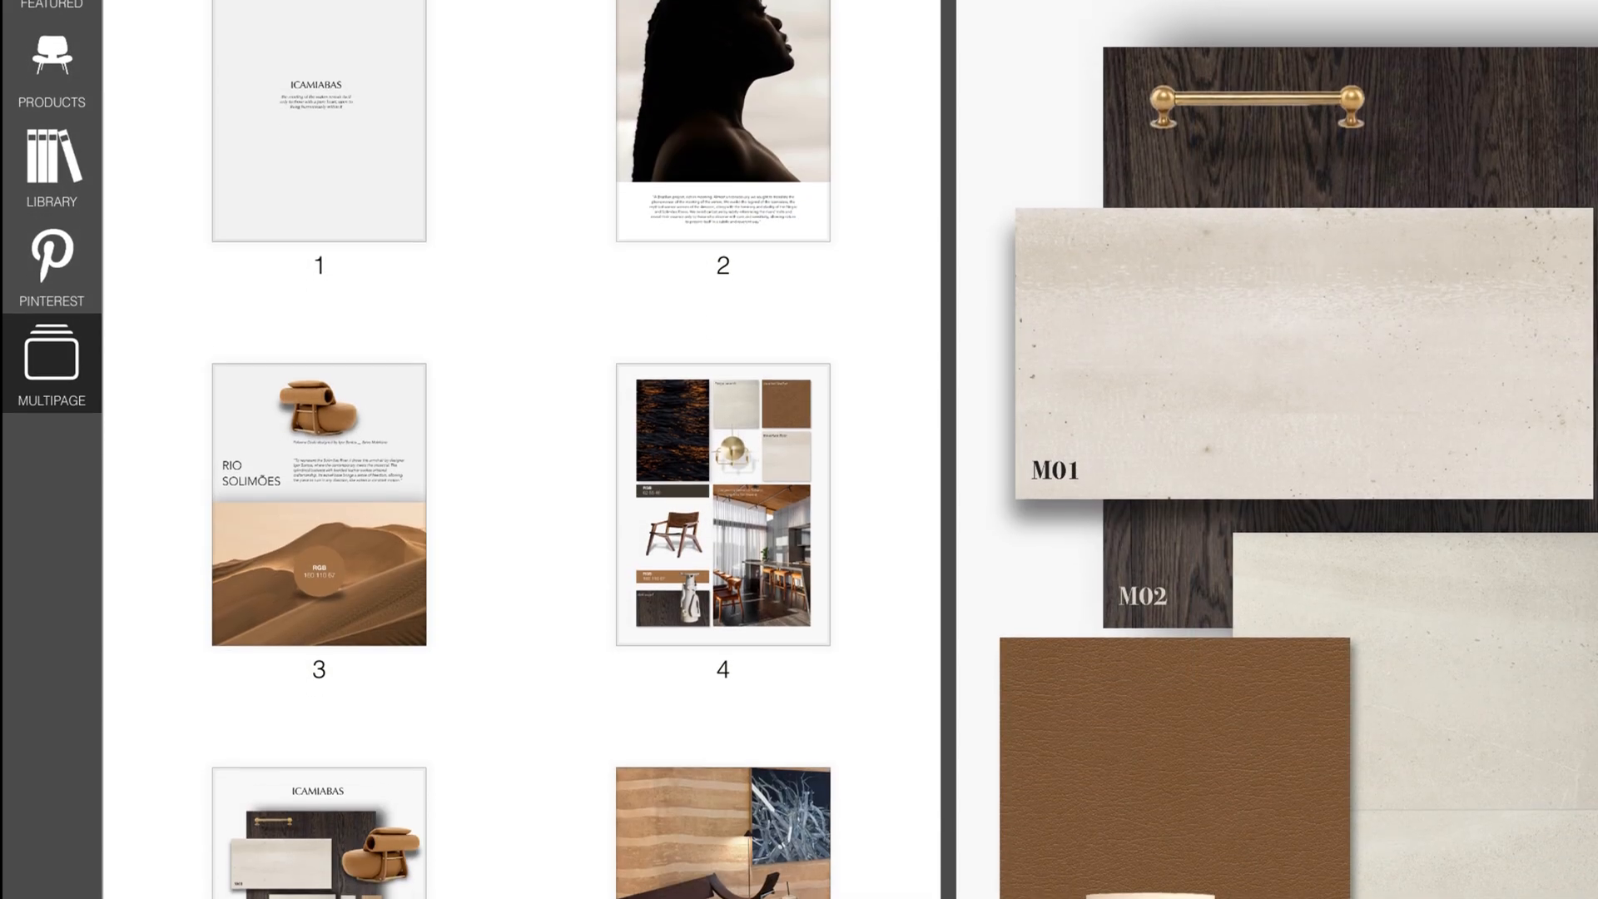
Show the Multipage page list and browse down to the Icamiabas material palette page
scroll("down", 3)
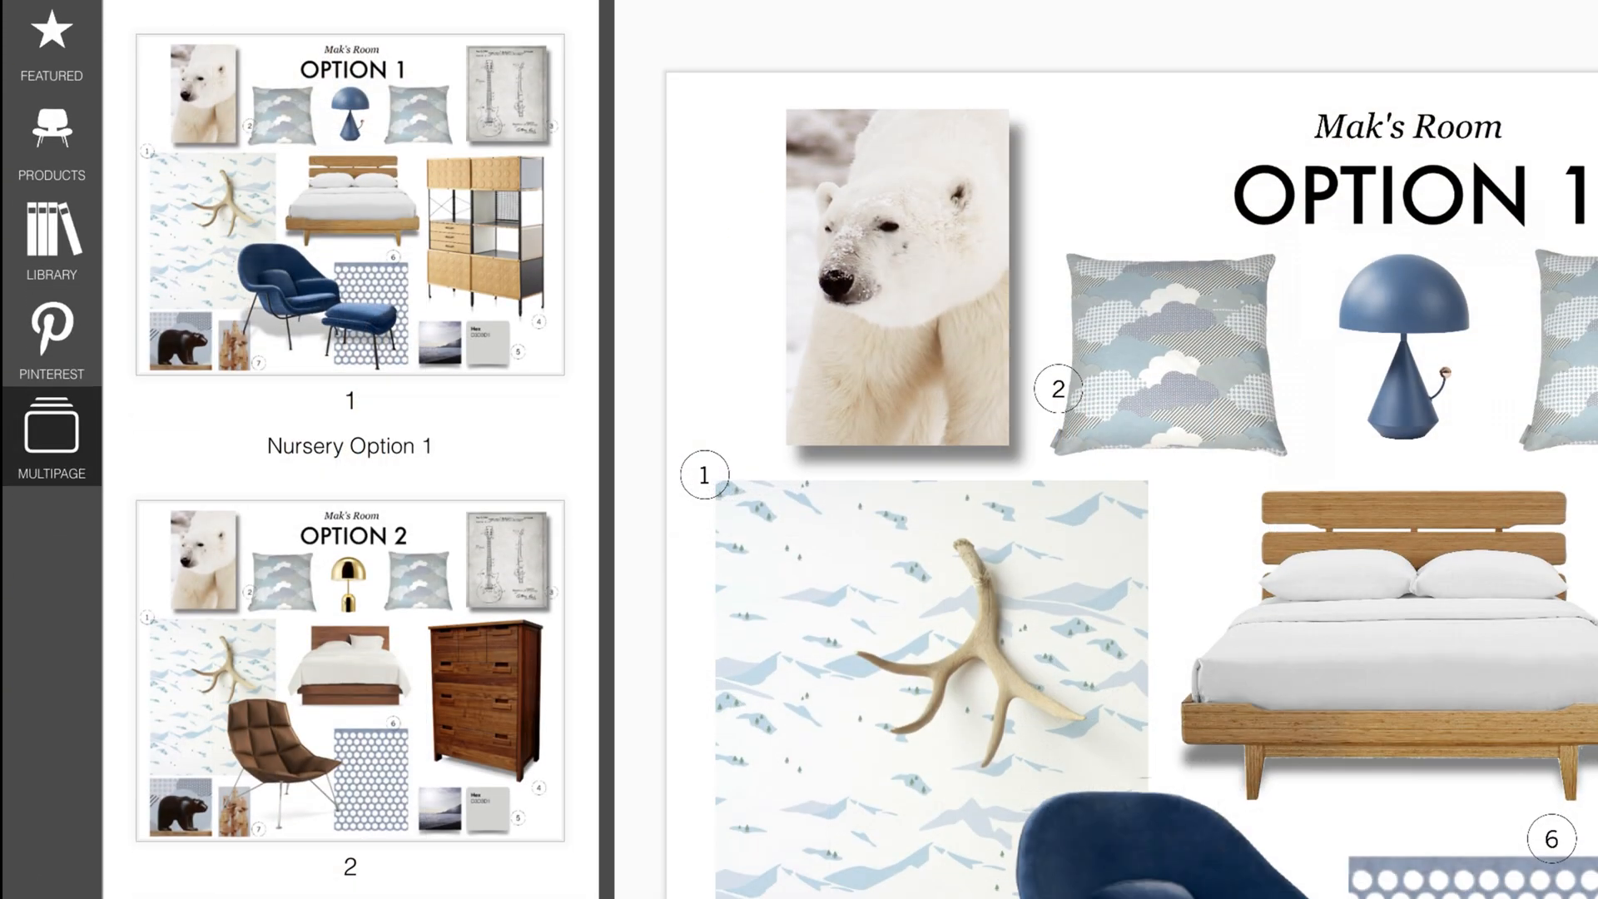
scroll("down", 3)
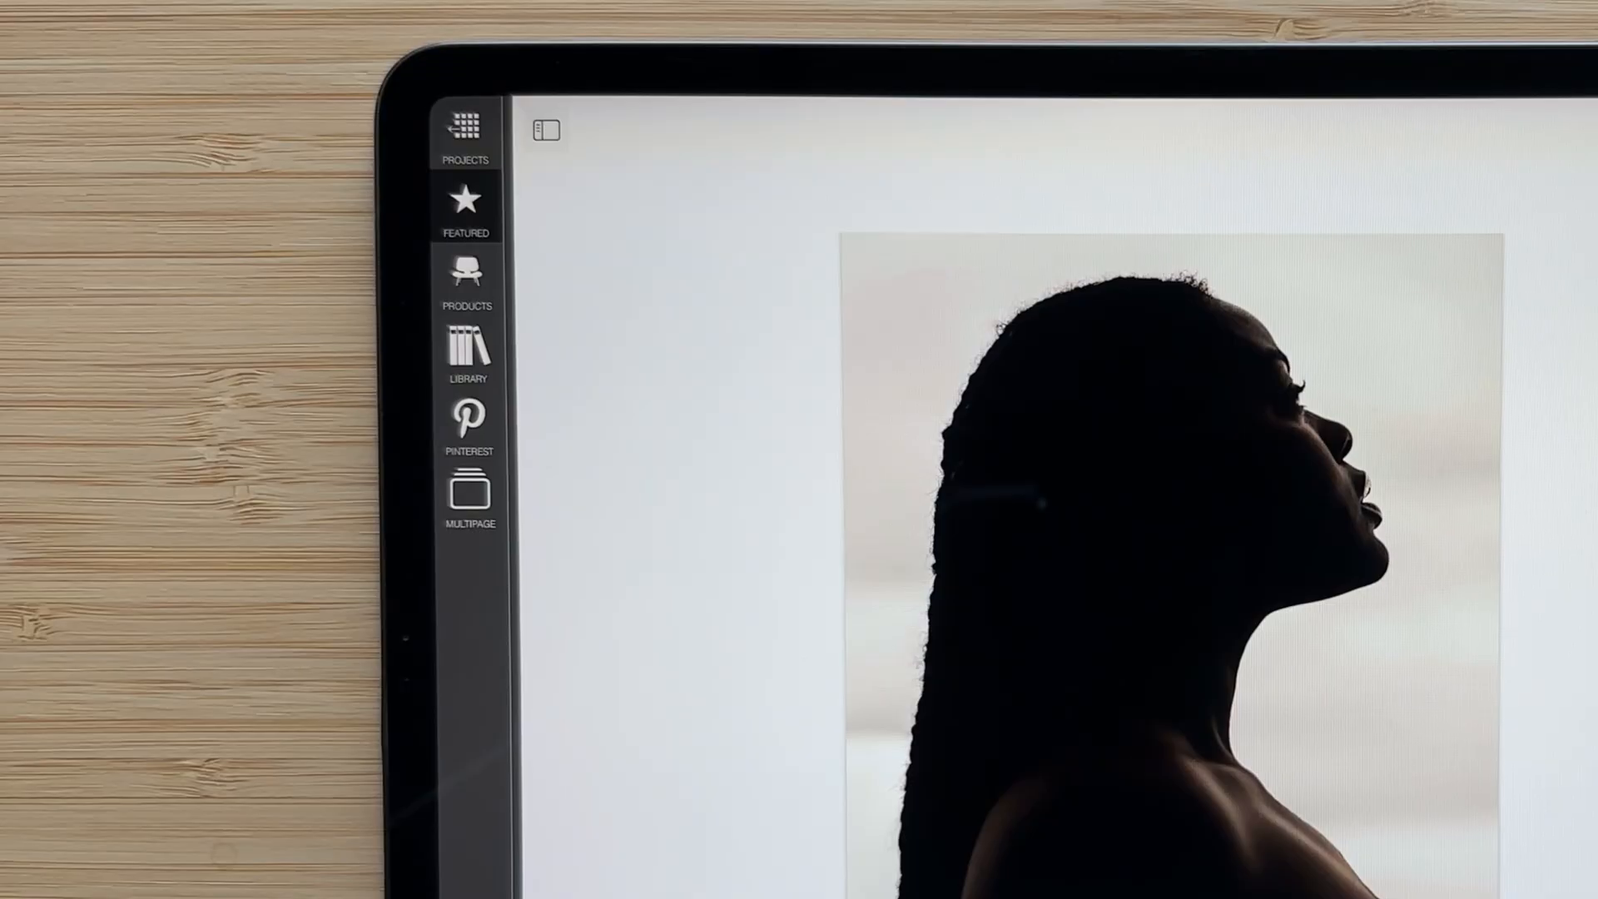
left_click(469, 495)
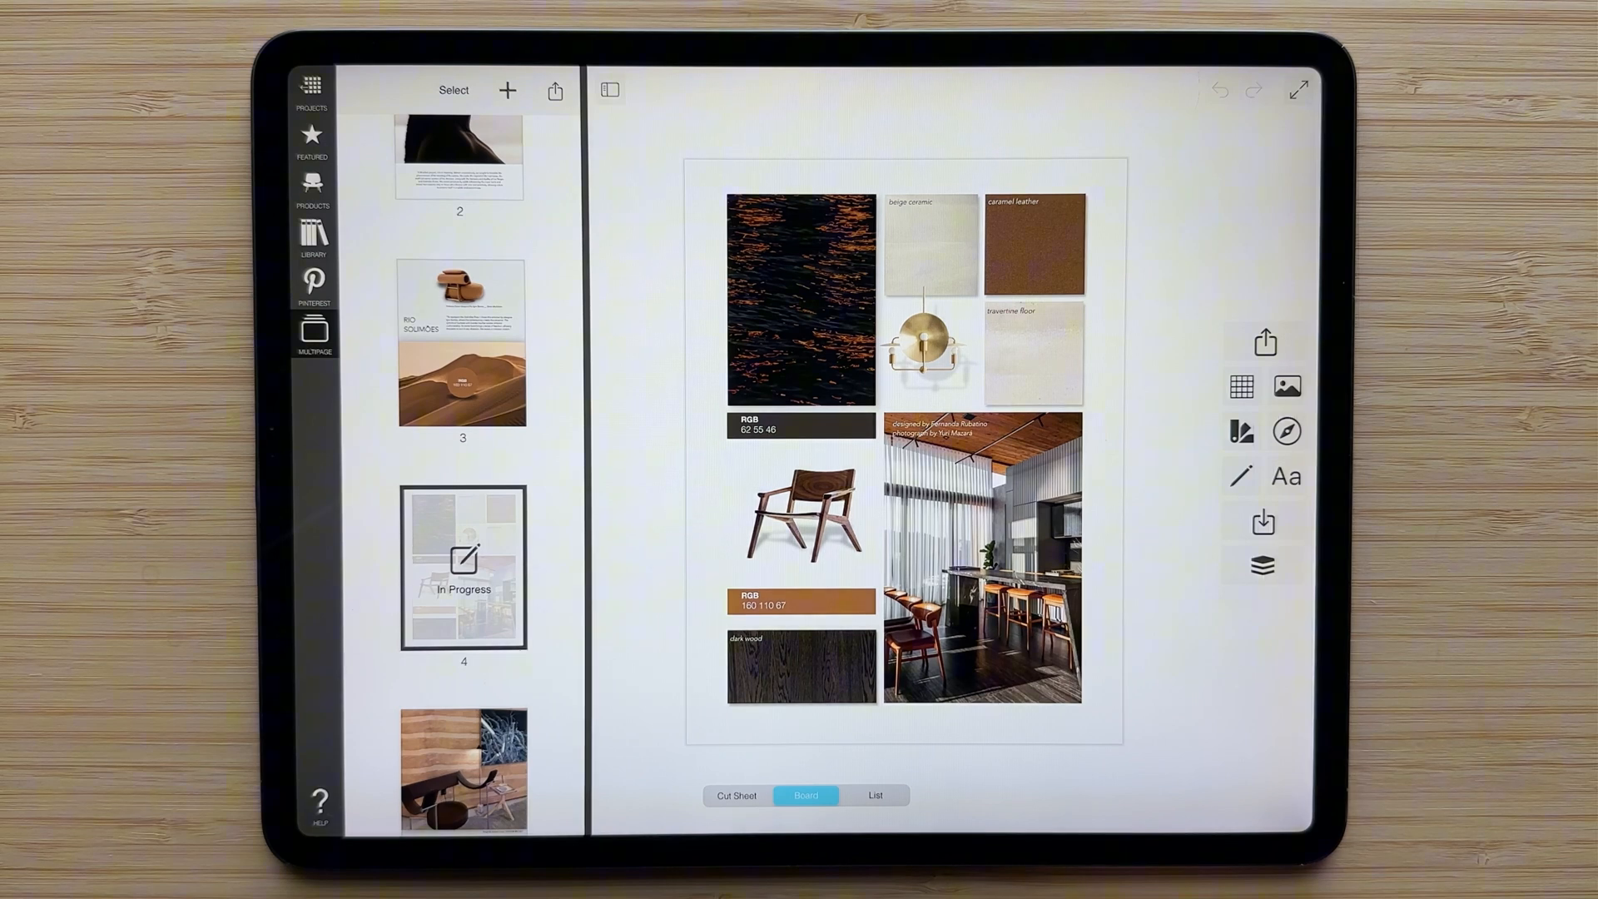
scroll("down", 3)
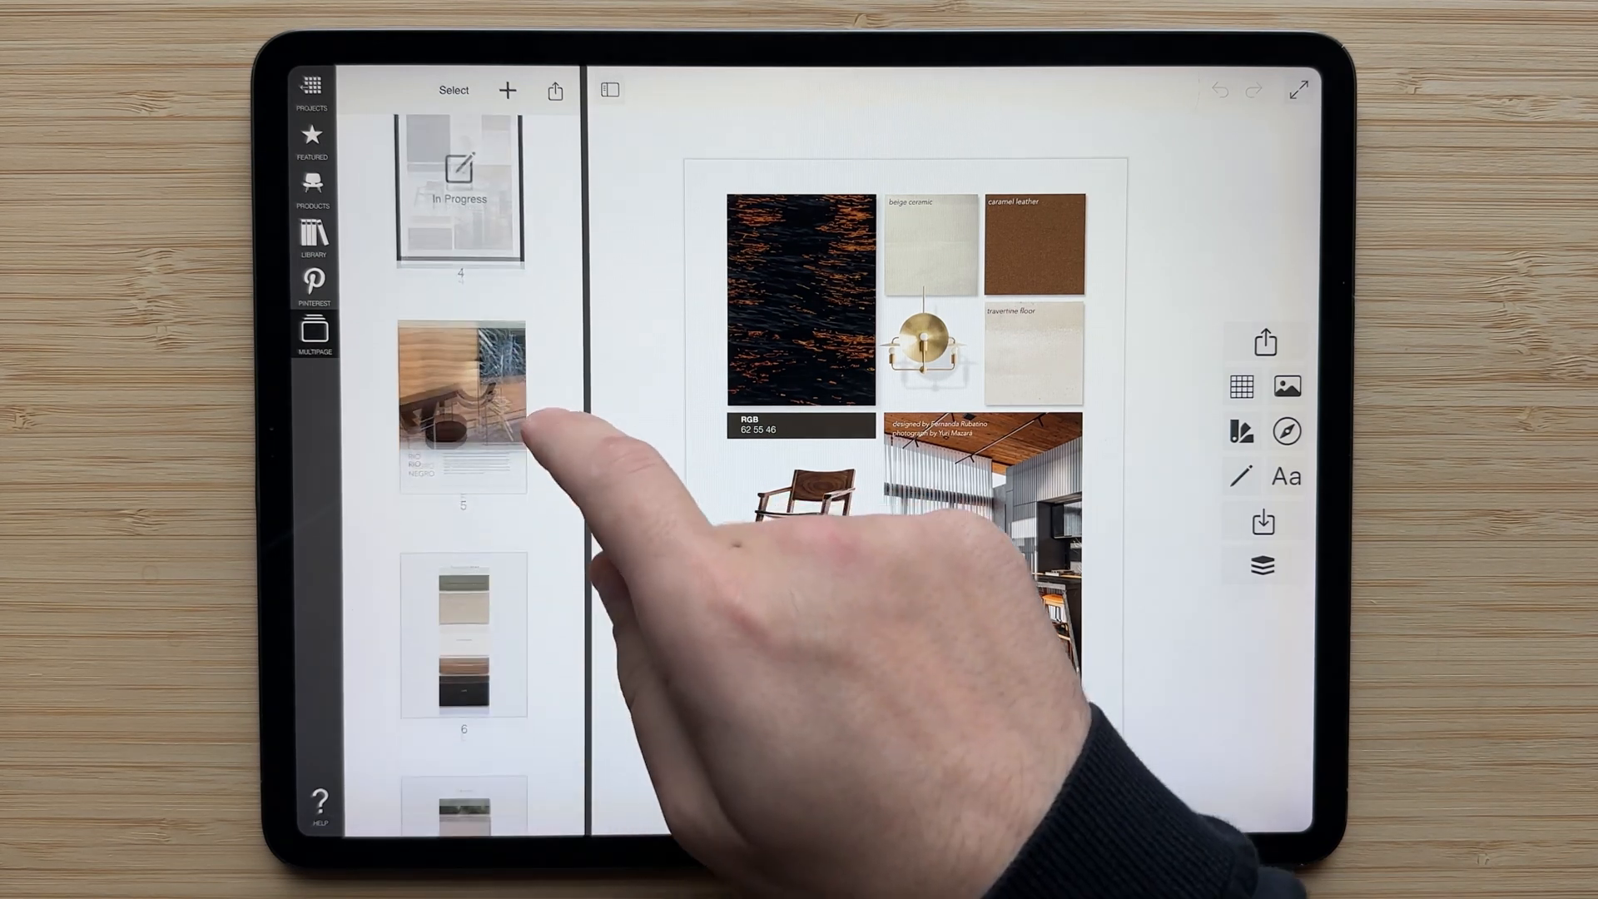
scroll("down", 3)
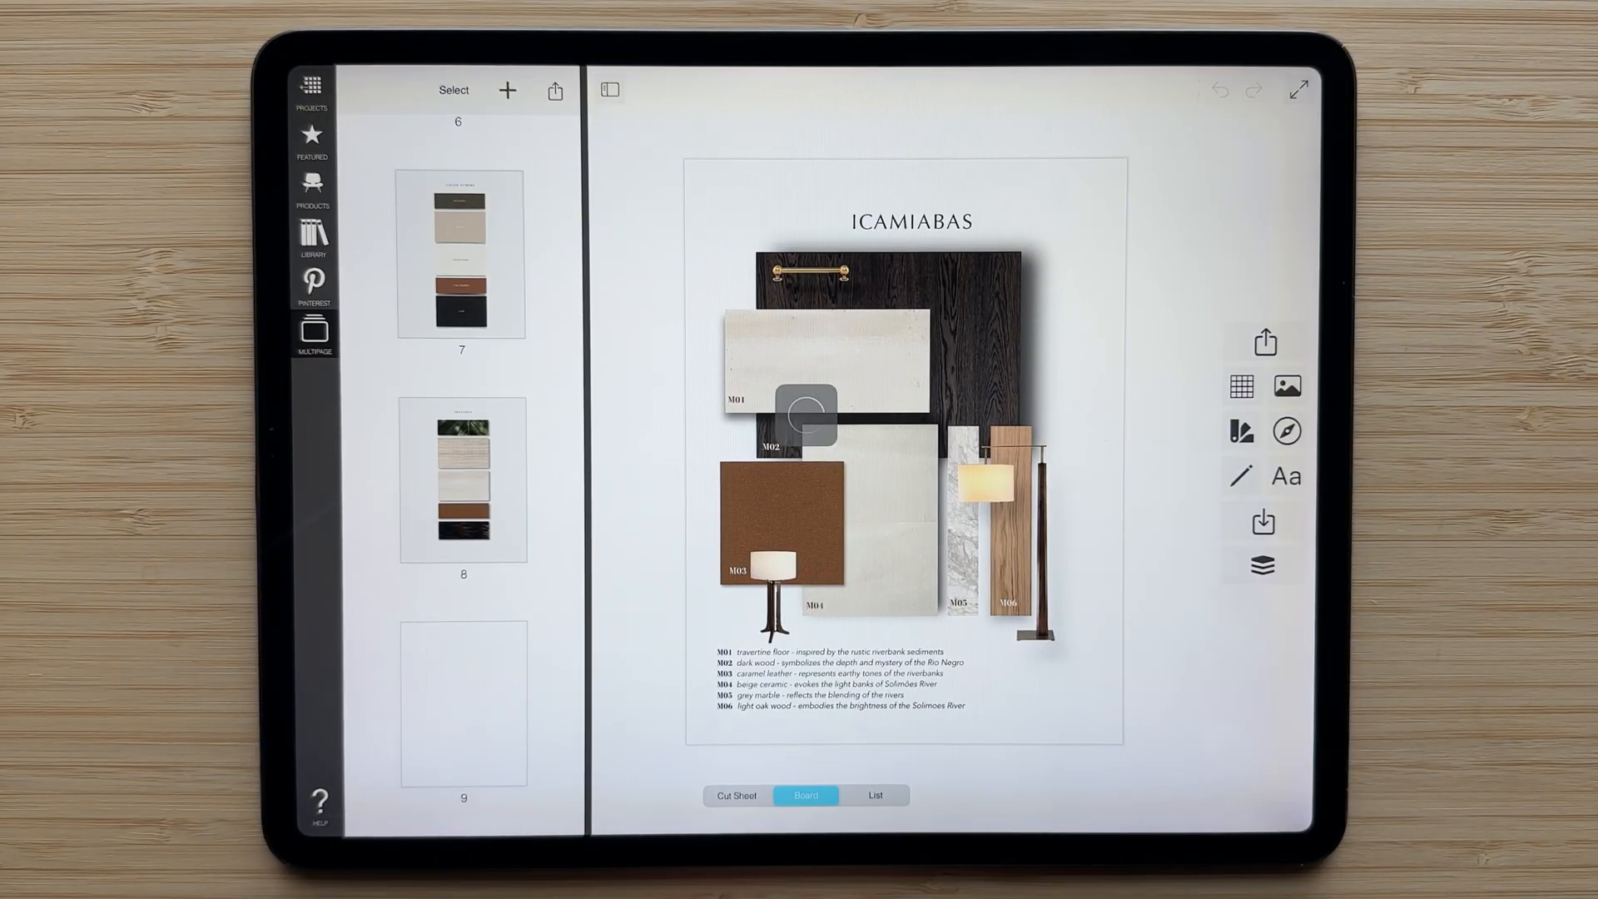
Enter Select mode and pick the Icamiabas material board page to move
left_click(462, 701)
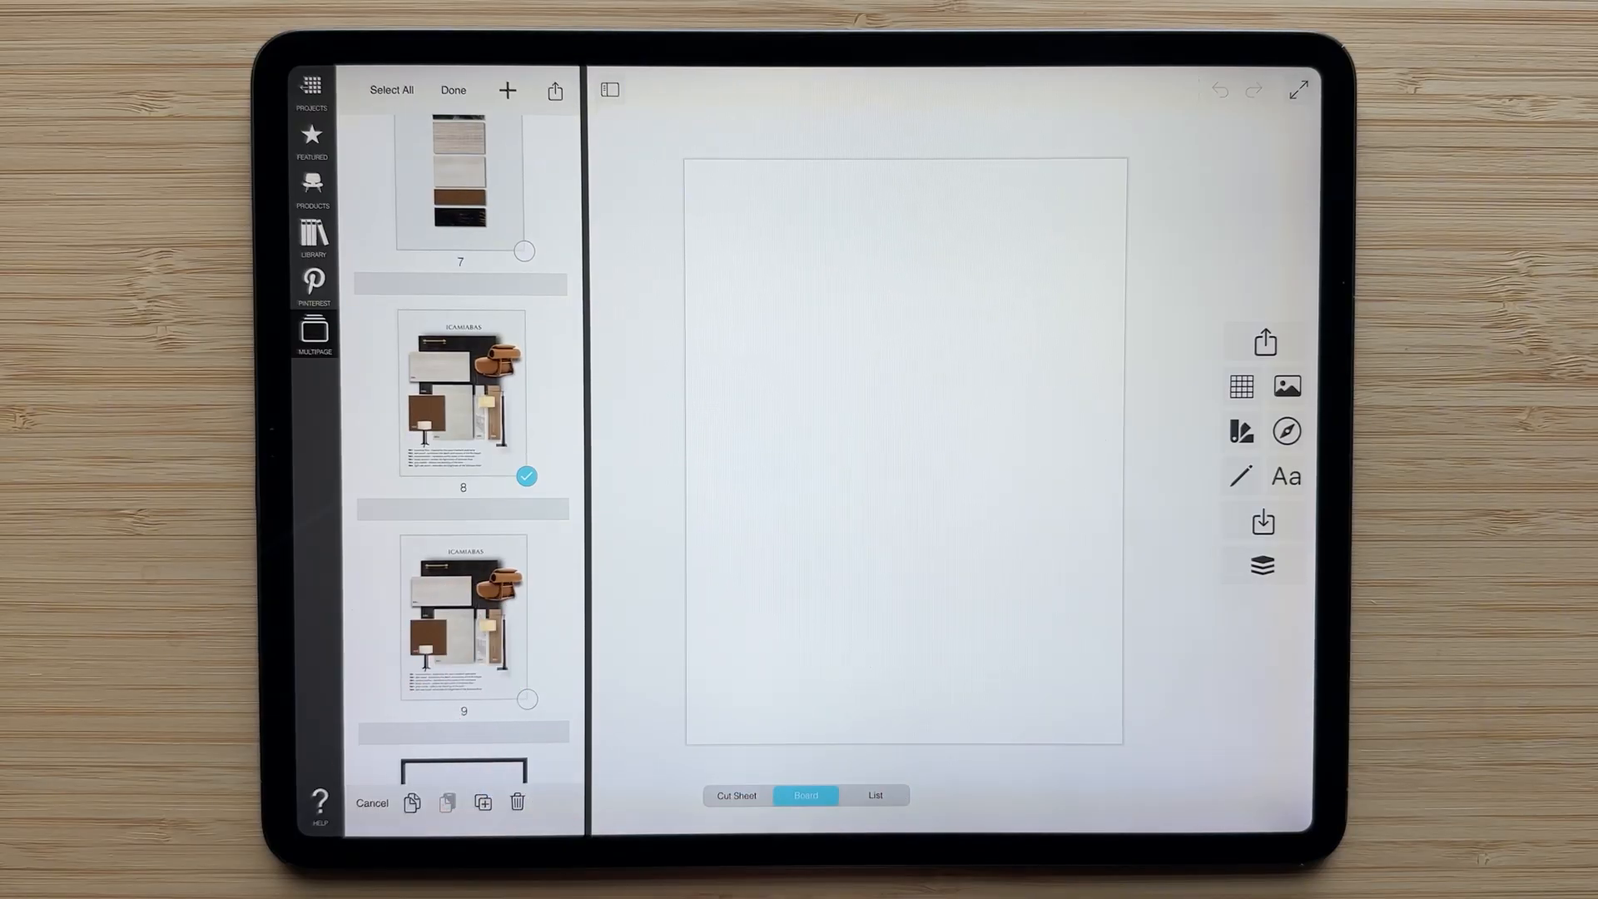
left_click(453, 90)
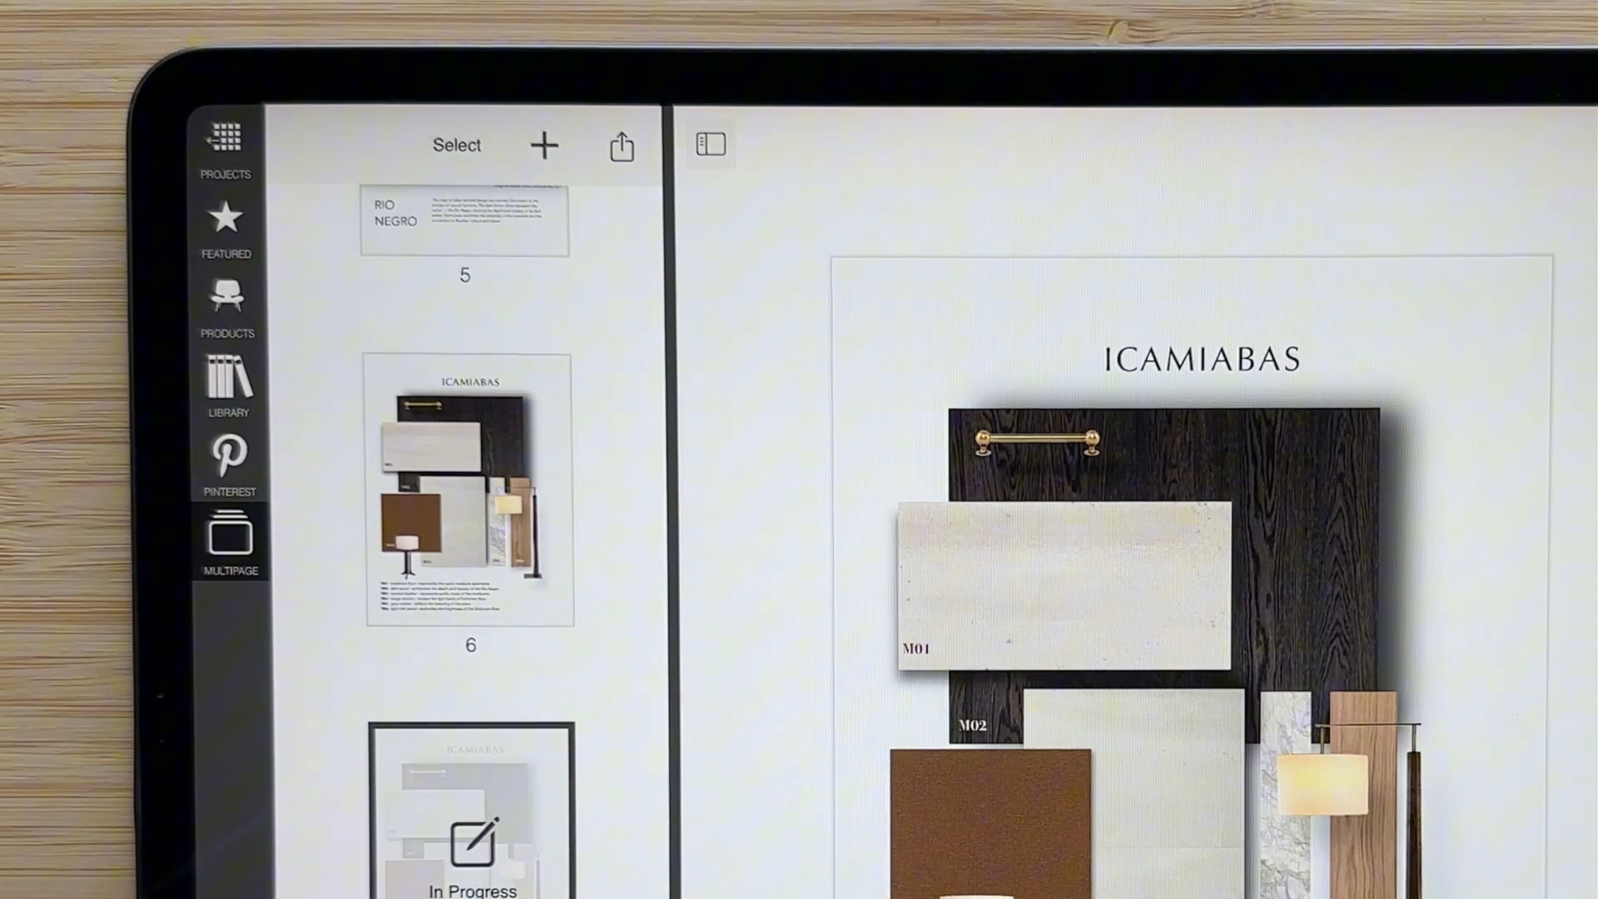
Title page 6 'Material Board' in the page list
left_click(455, 144)
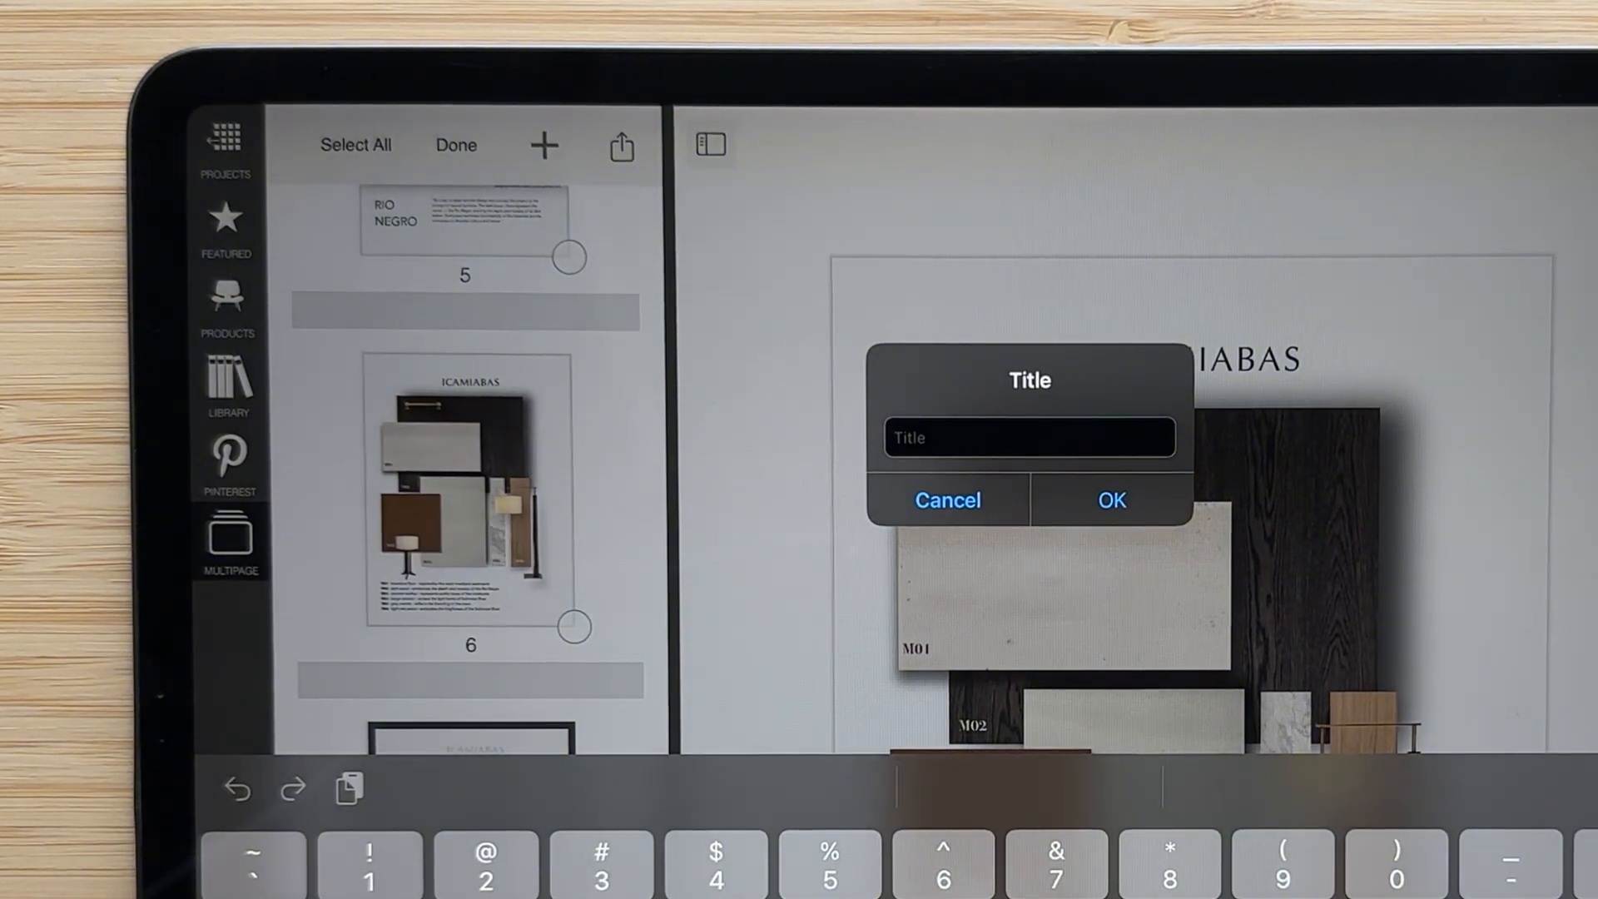
type("Material Board")
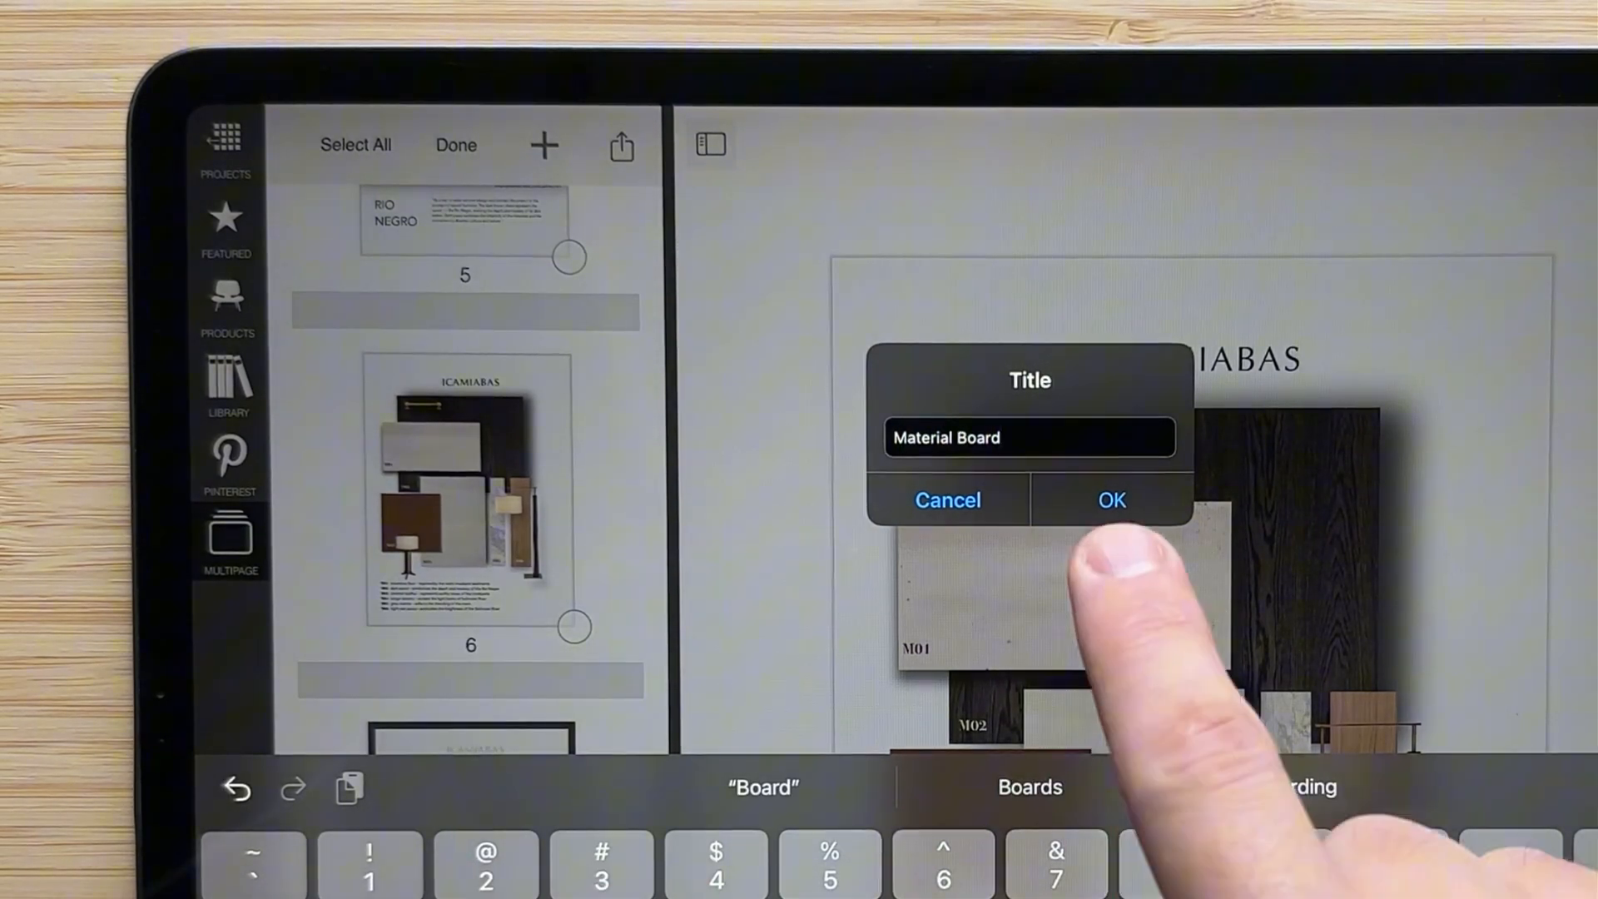
left_click(1110, 499)
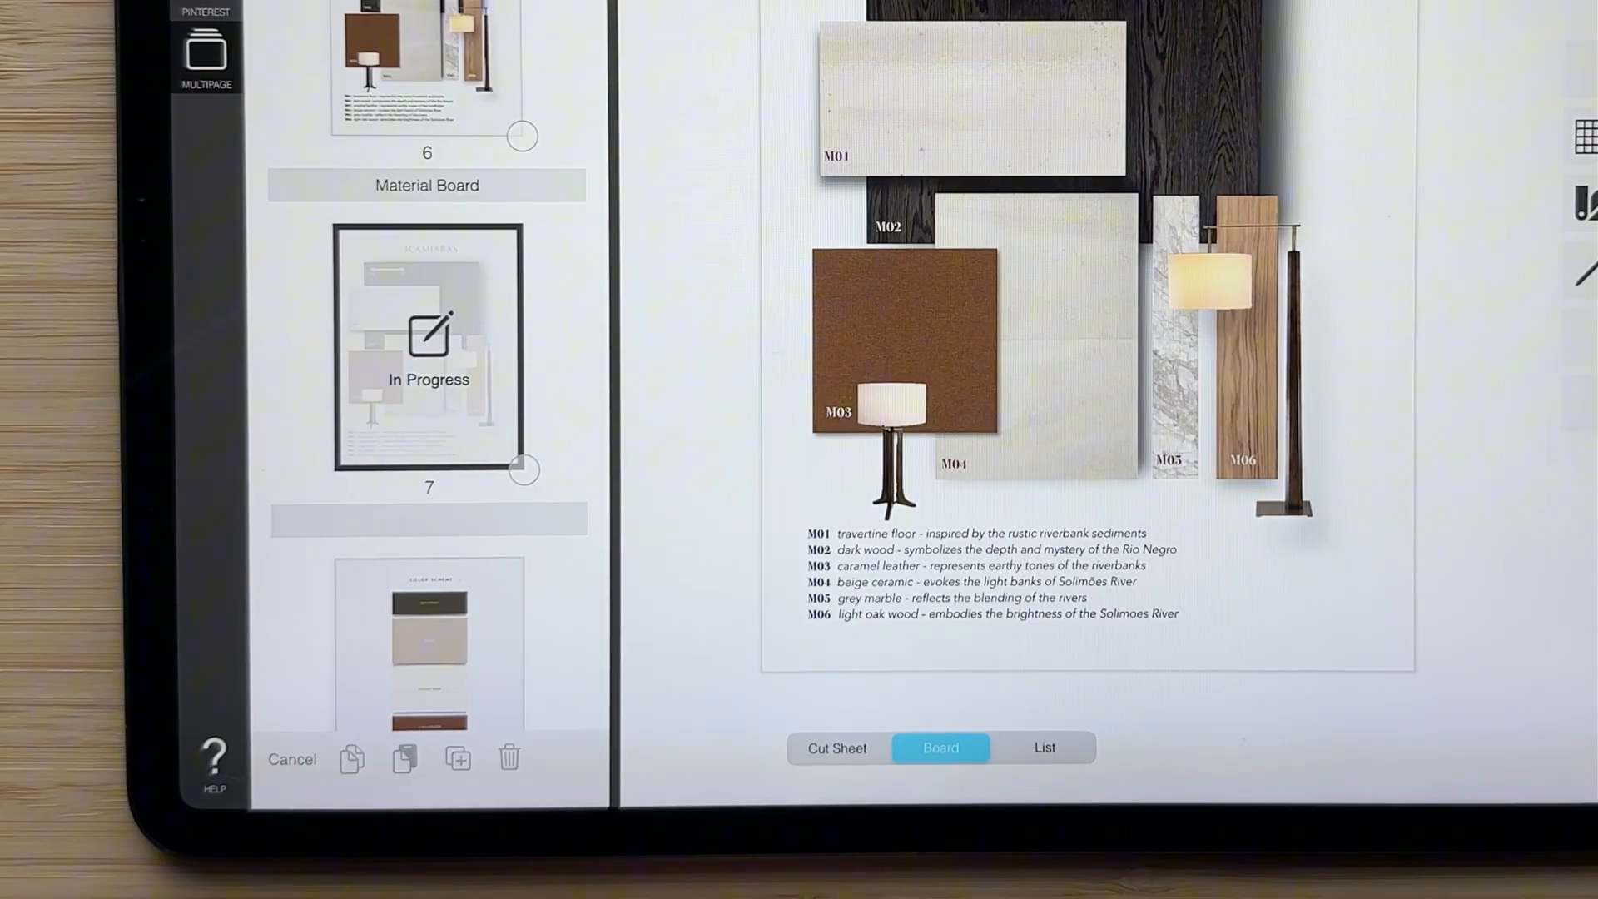
Mark the duplicate material board page and permanently delete it
left_click(519, 135)
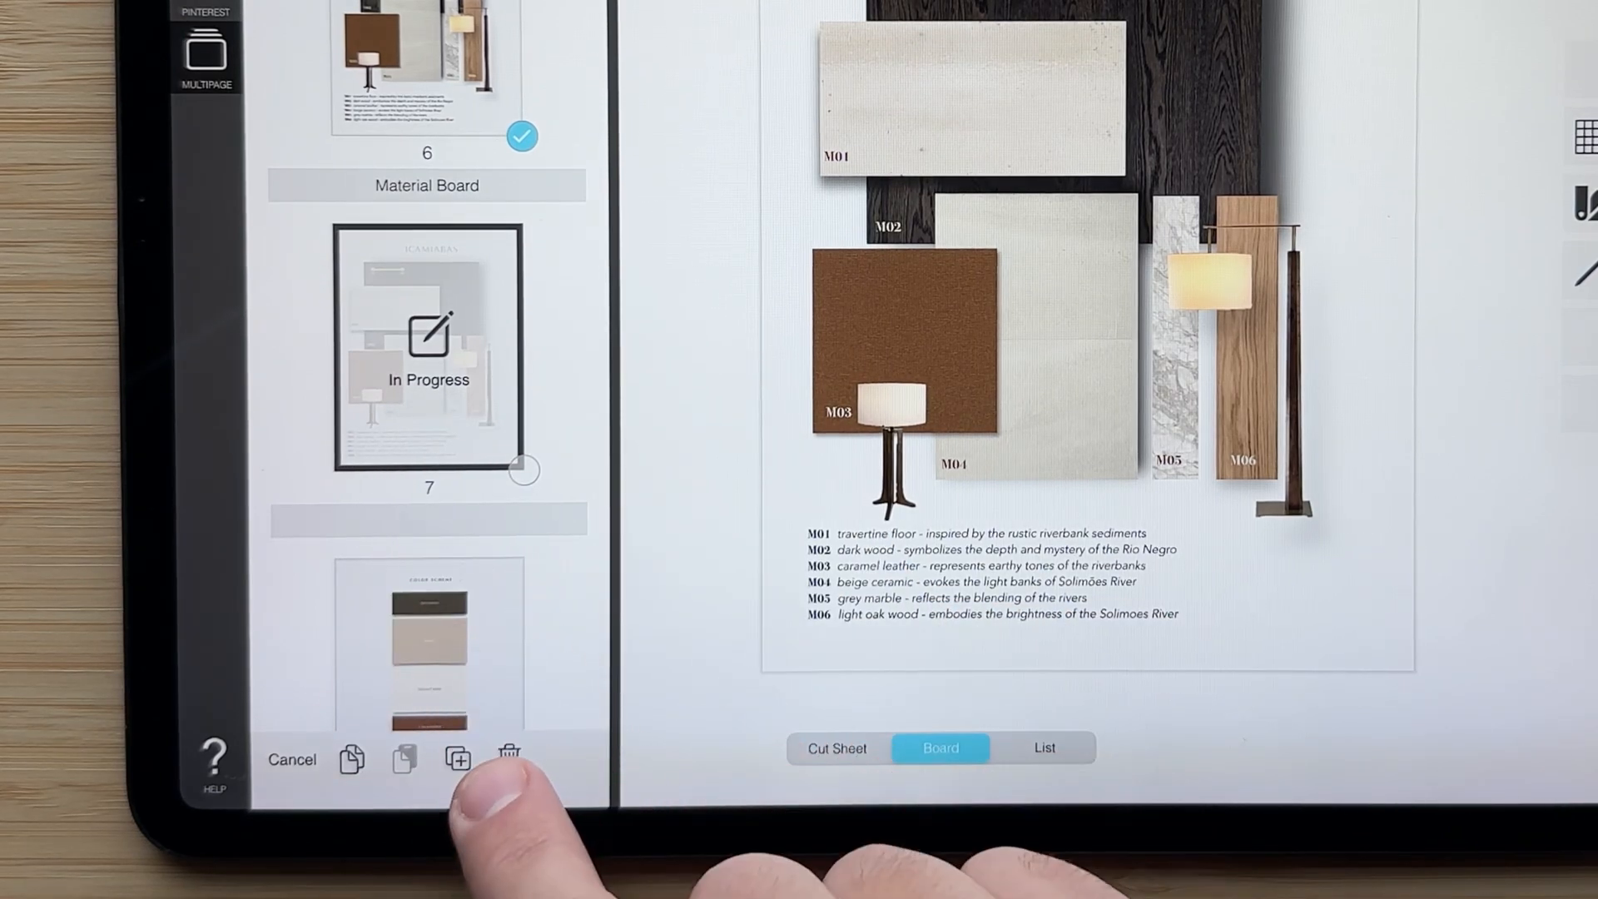
left_click(508, 755)
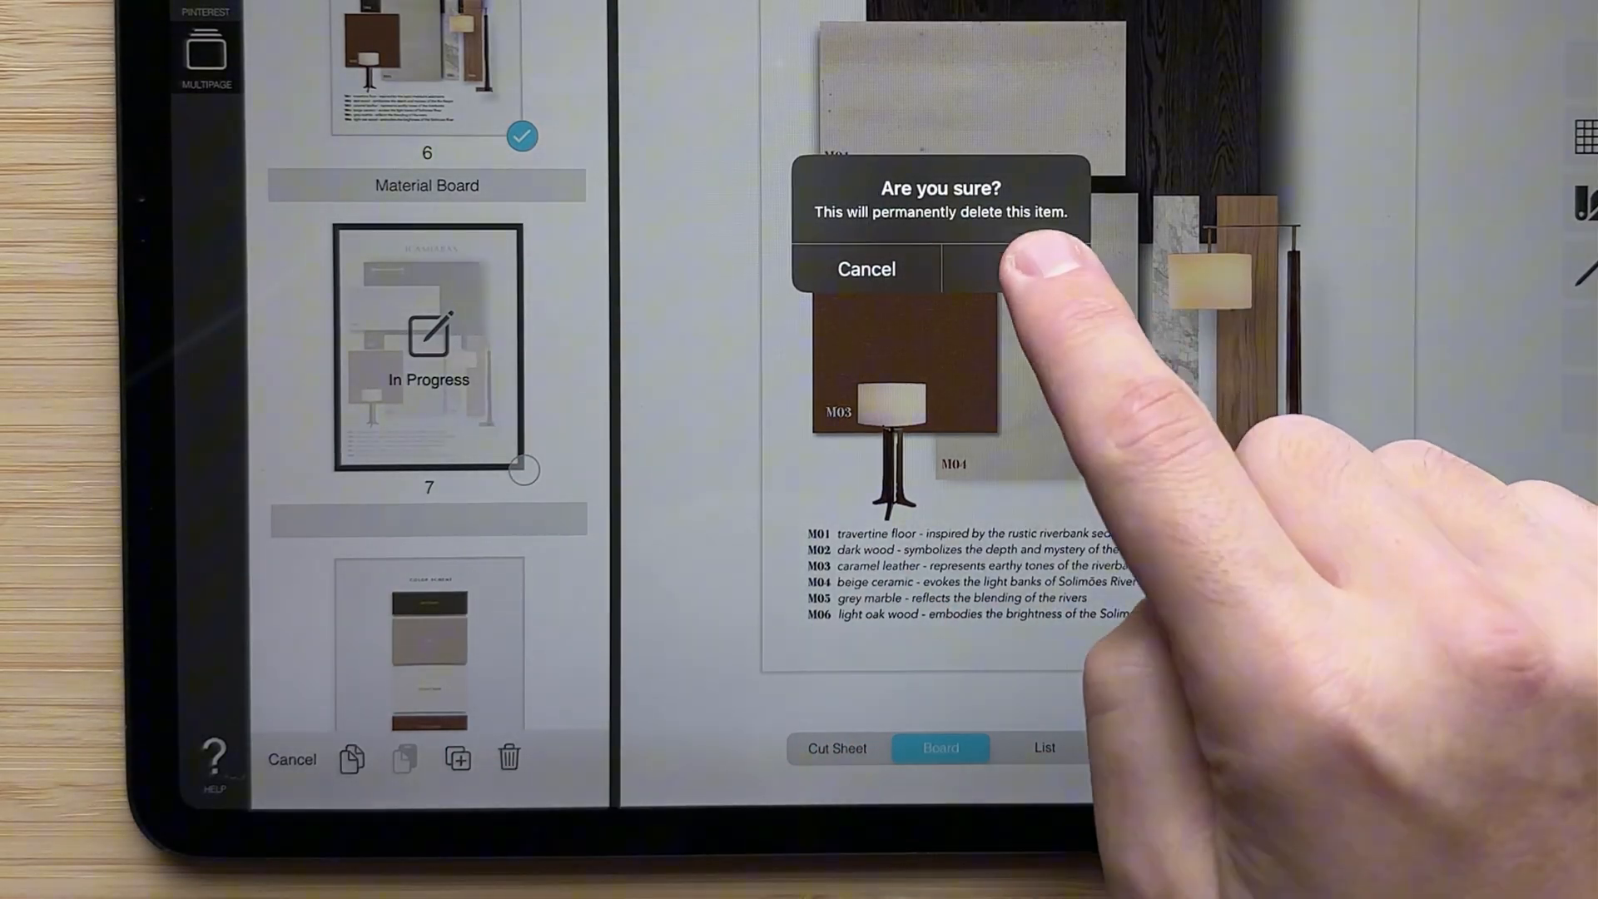
left_click(1011, 268)
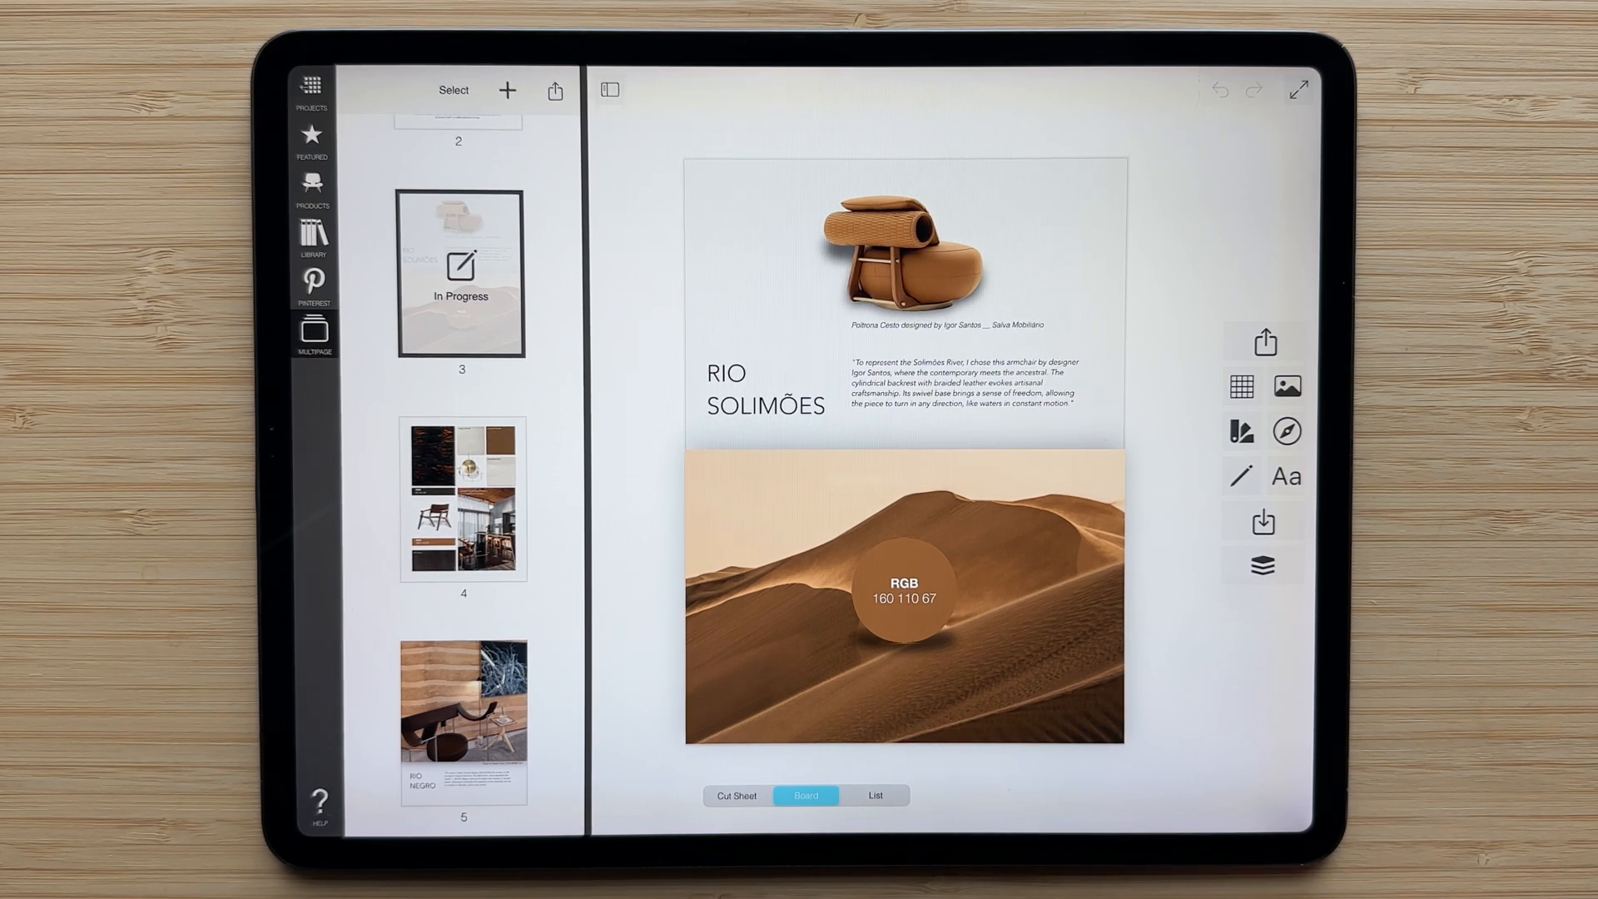
Paste the Rio Solimões leather armchair beside the dark wood sample on the Icamiabas board
left_click(900, 258)
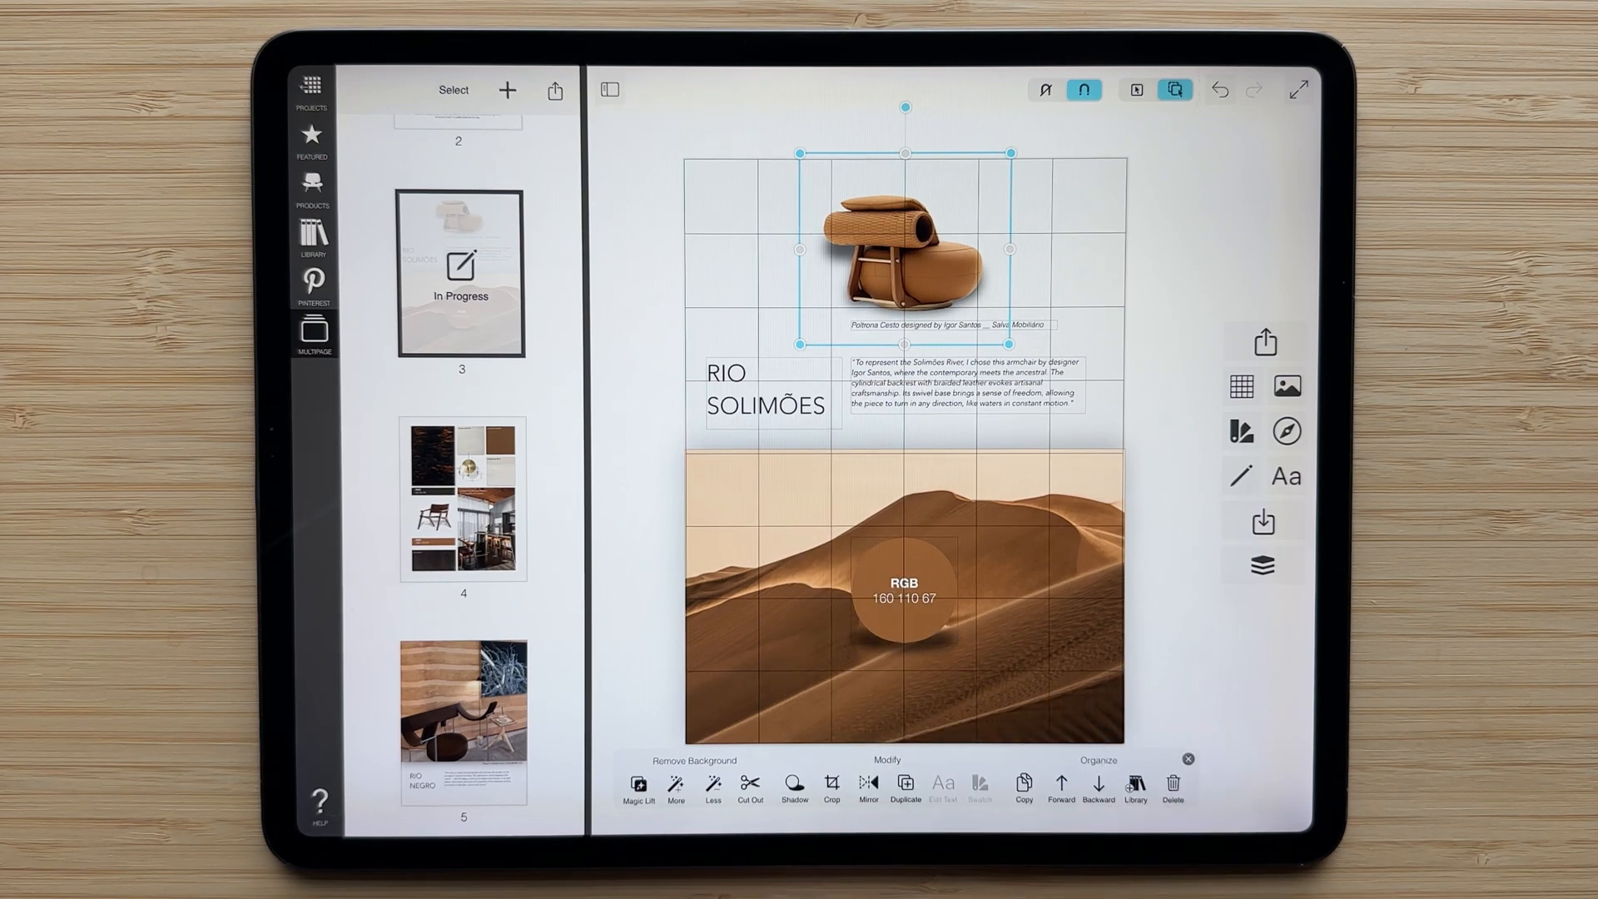
scroll("down", 3)
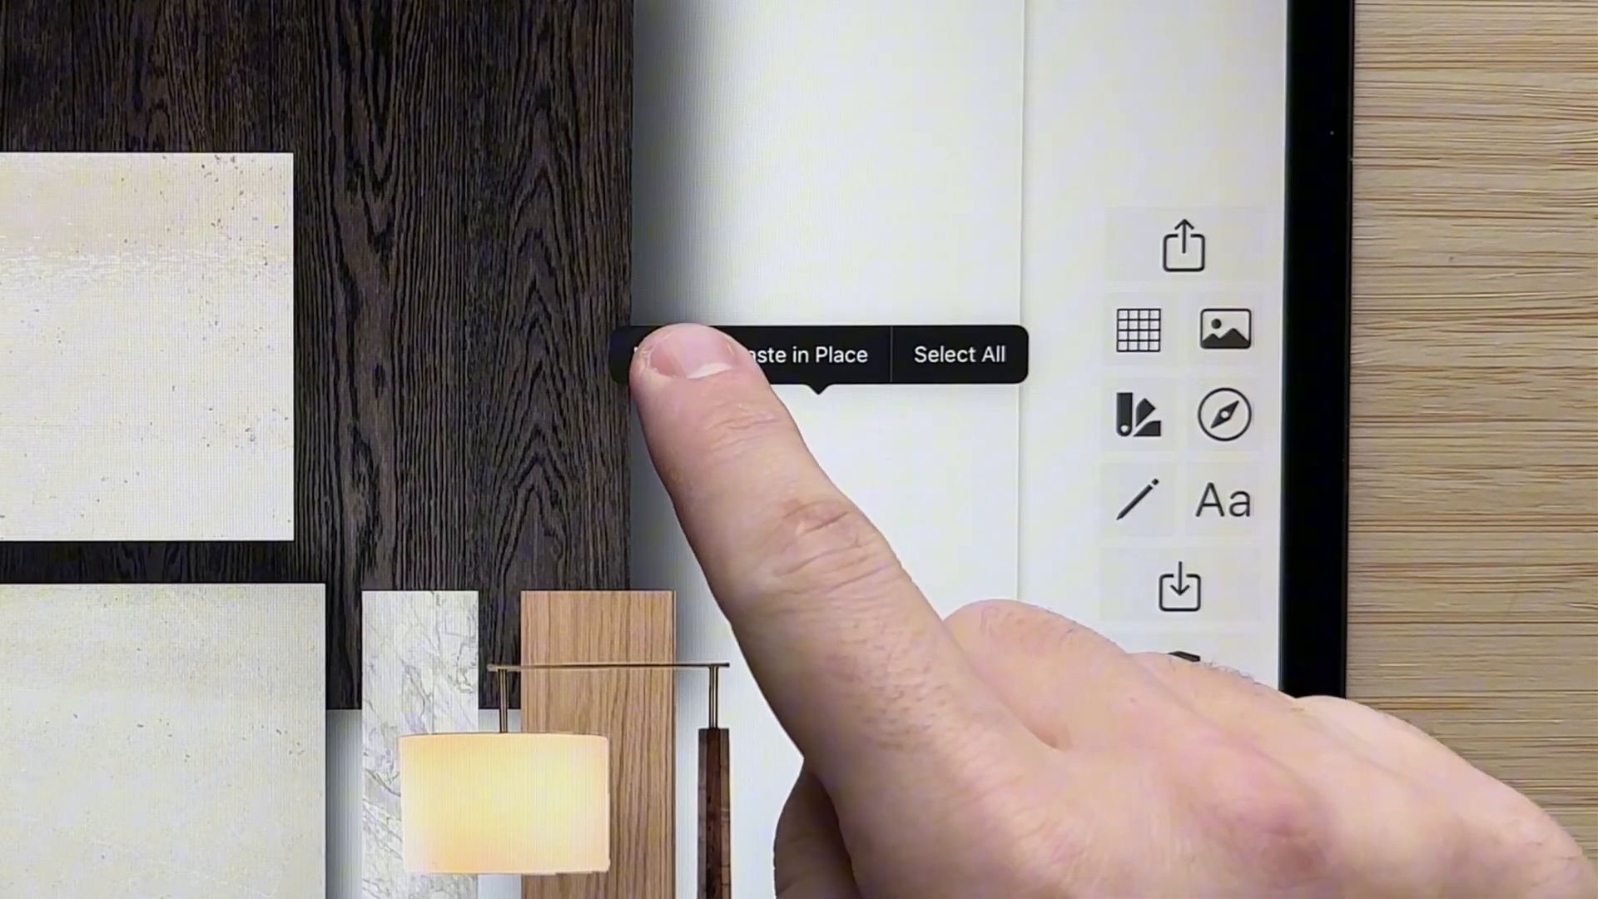
left_click(800, 355)
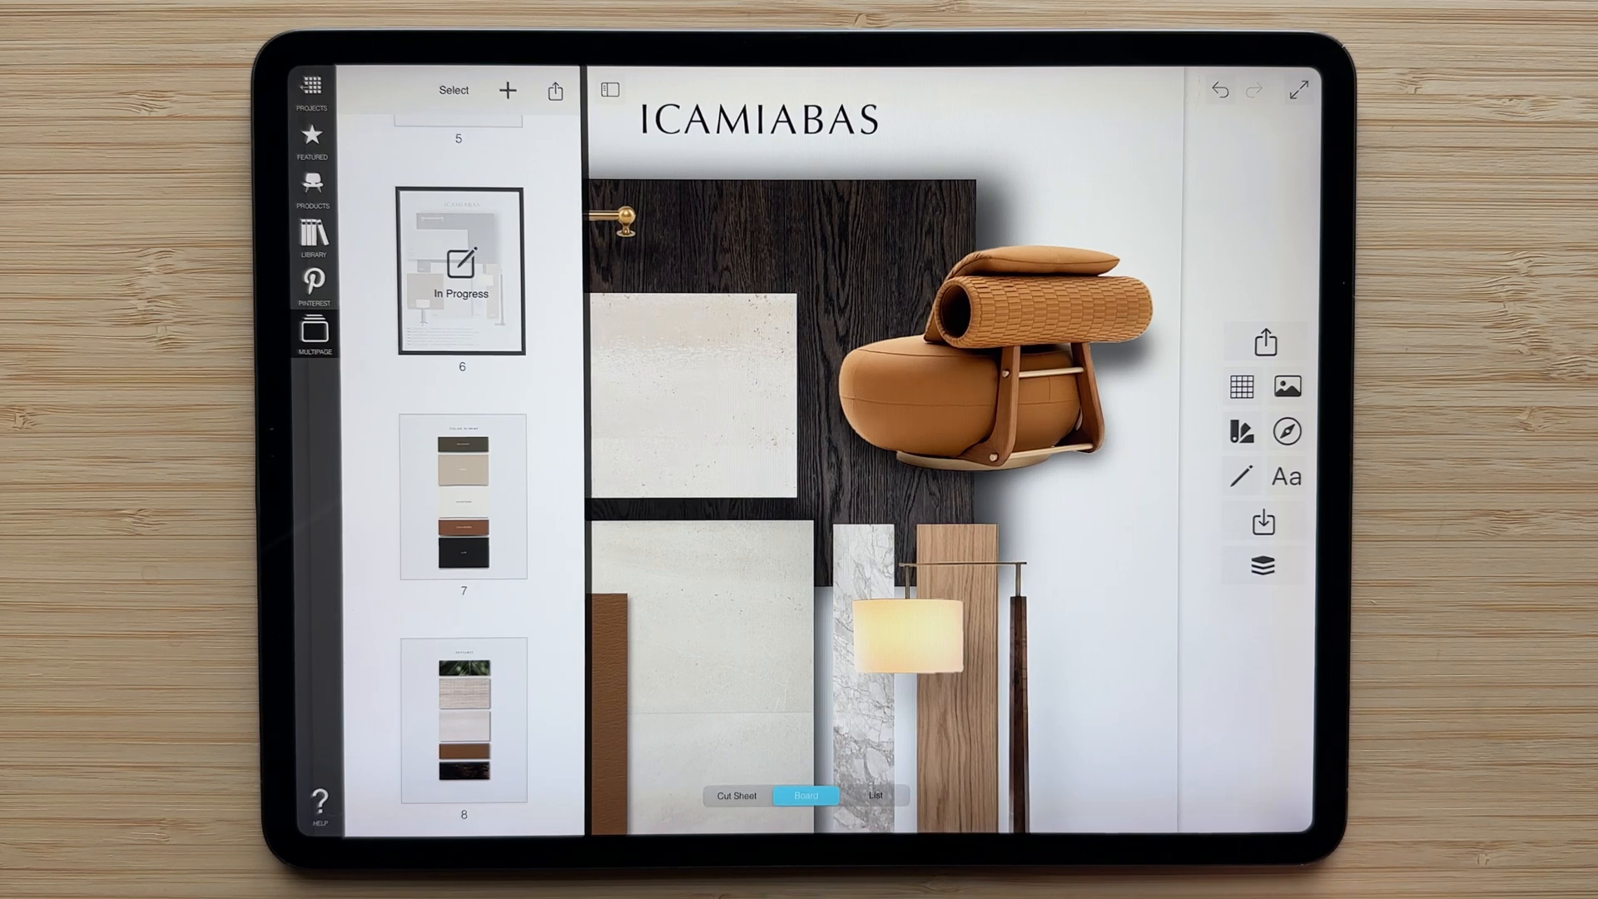
left_click(1293, 92)
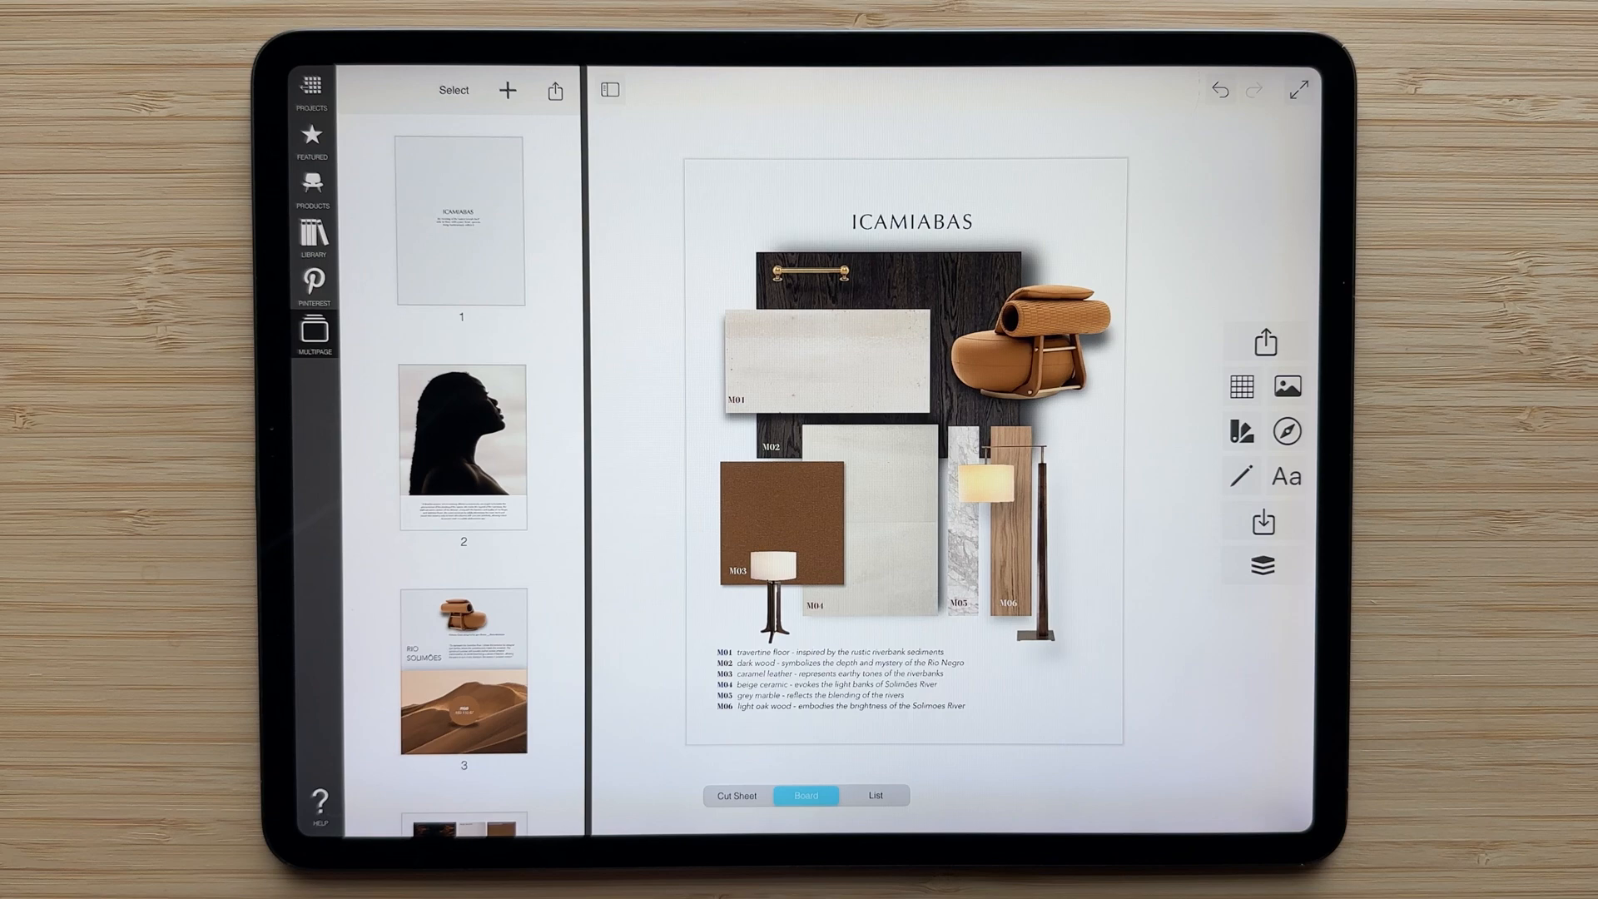
left_click(452, 90)
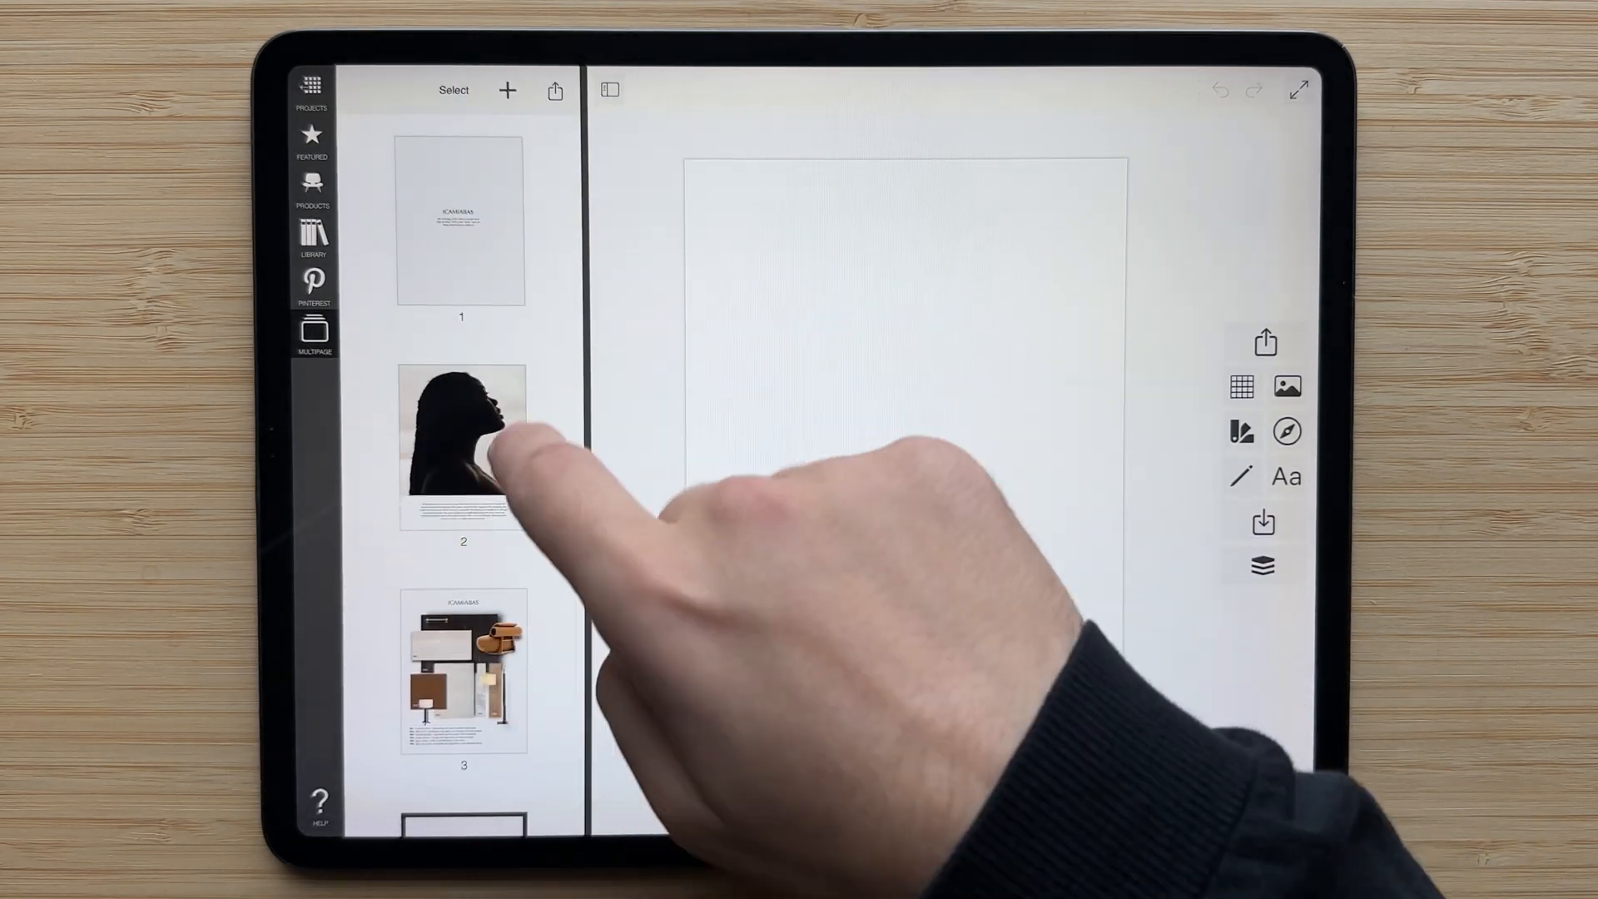
left_click(462, 441)
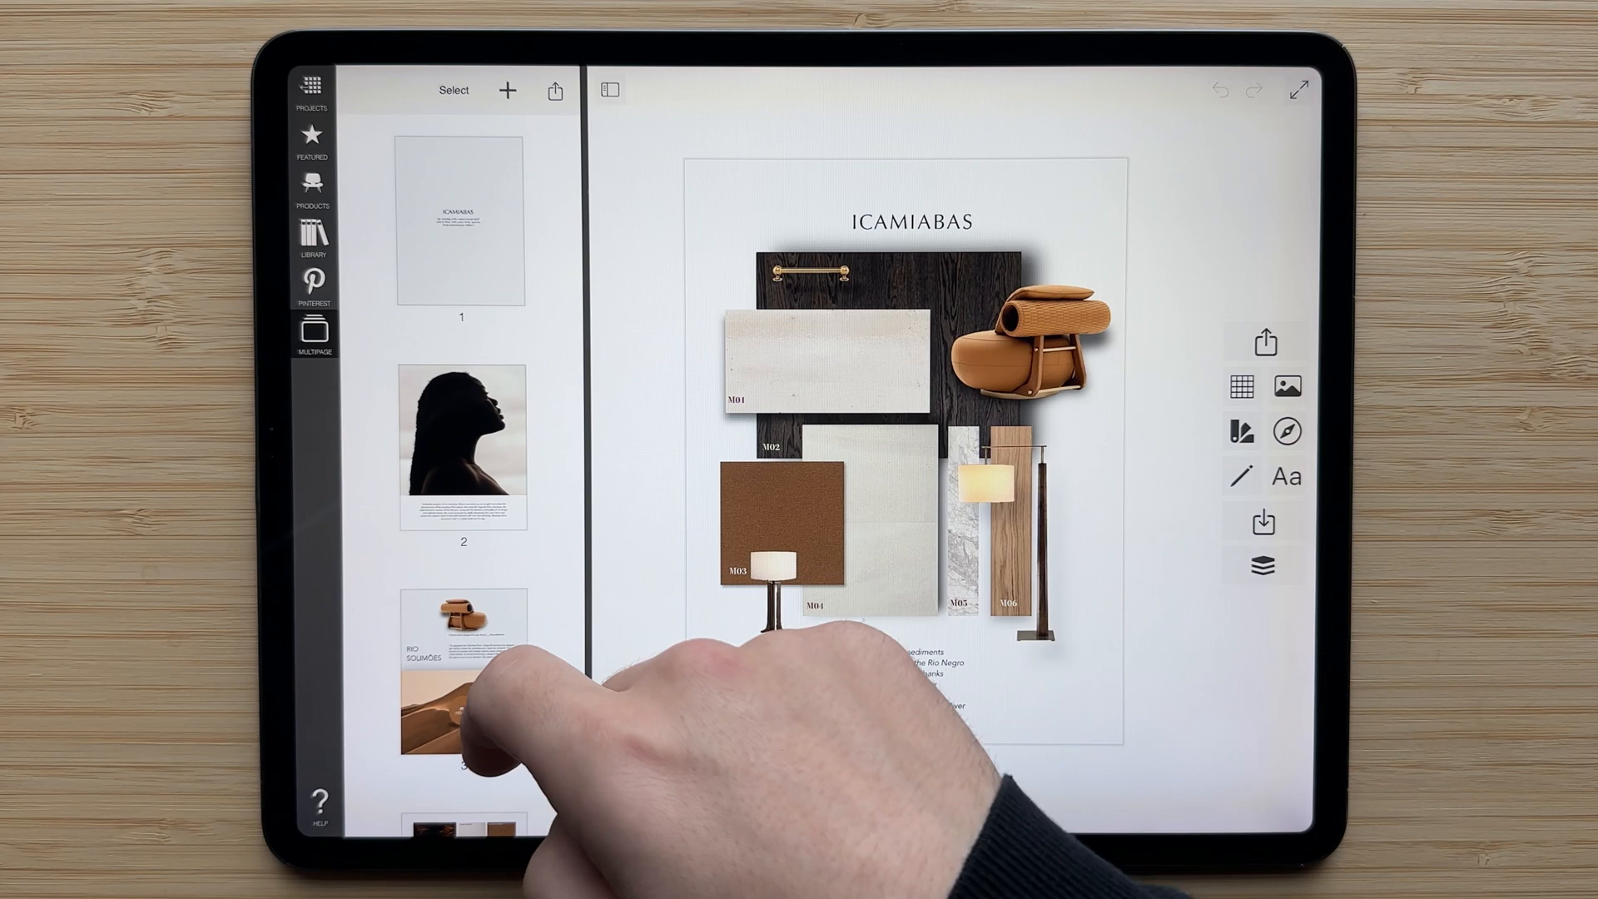
Set Multipage Export to PDF format
scroll("down", 3)
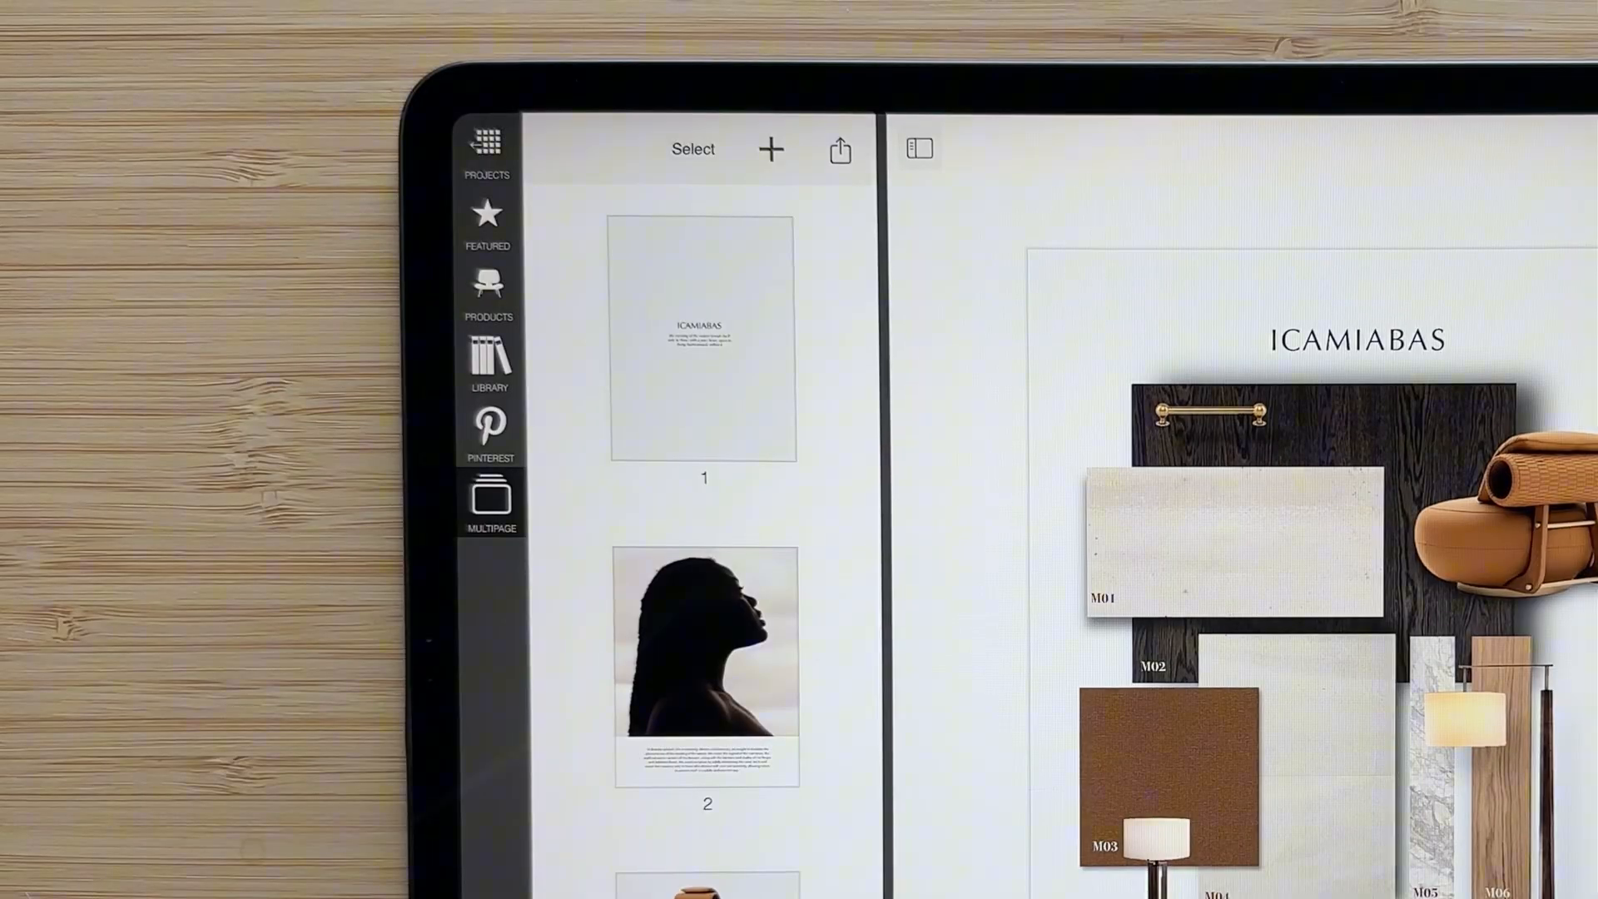
left_click(838, 149)
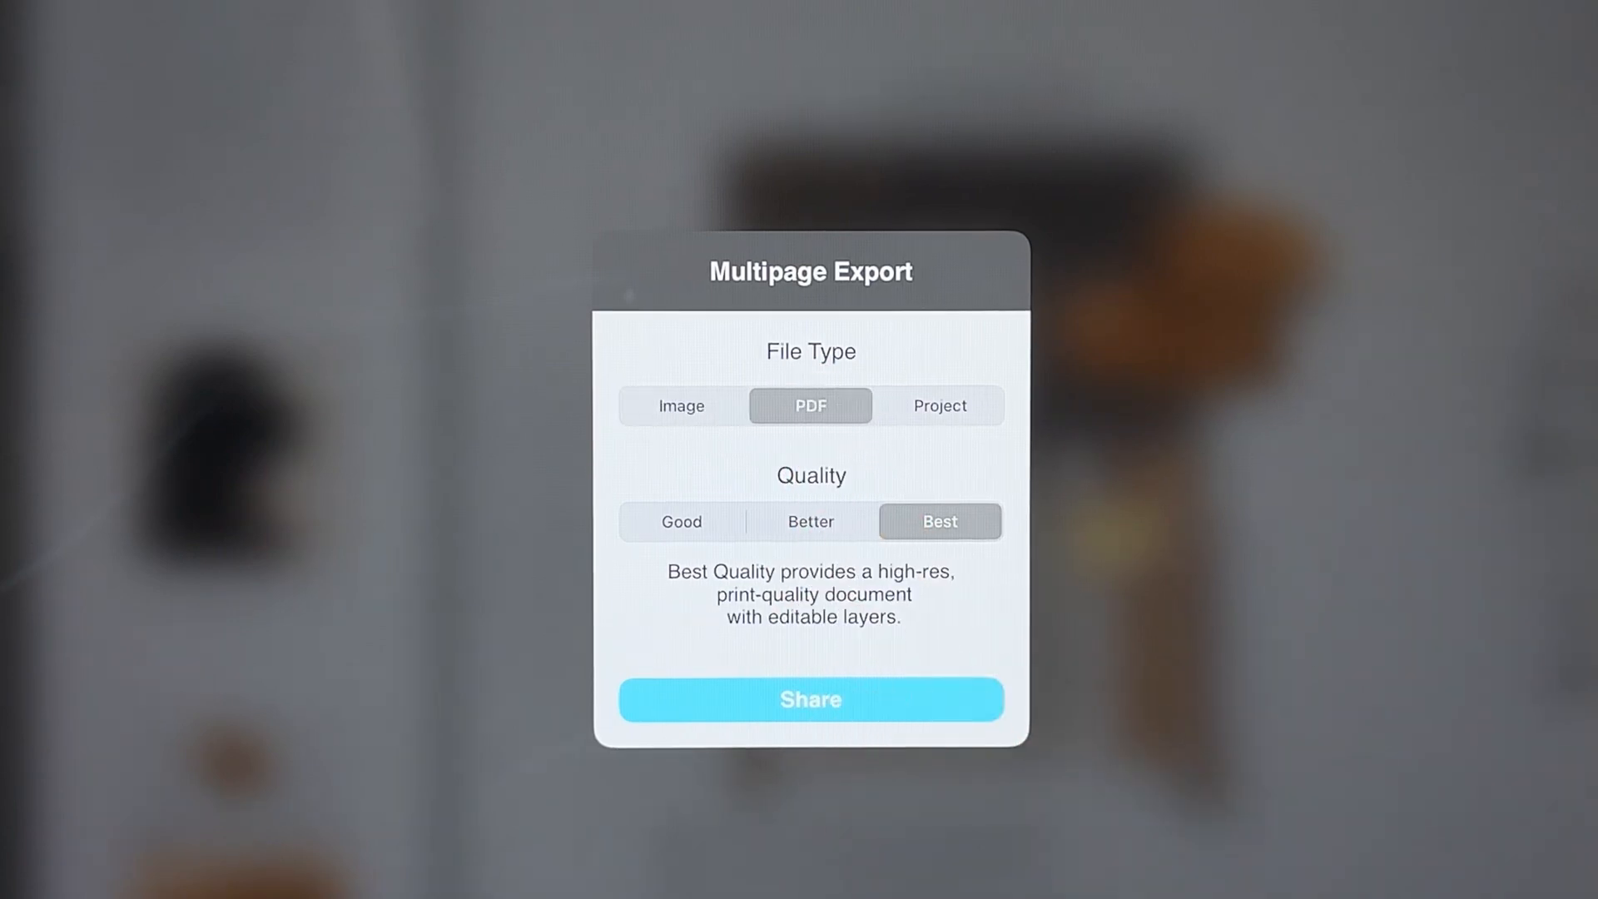
left_click(940, 406)
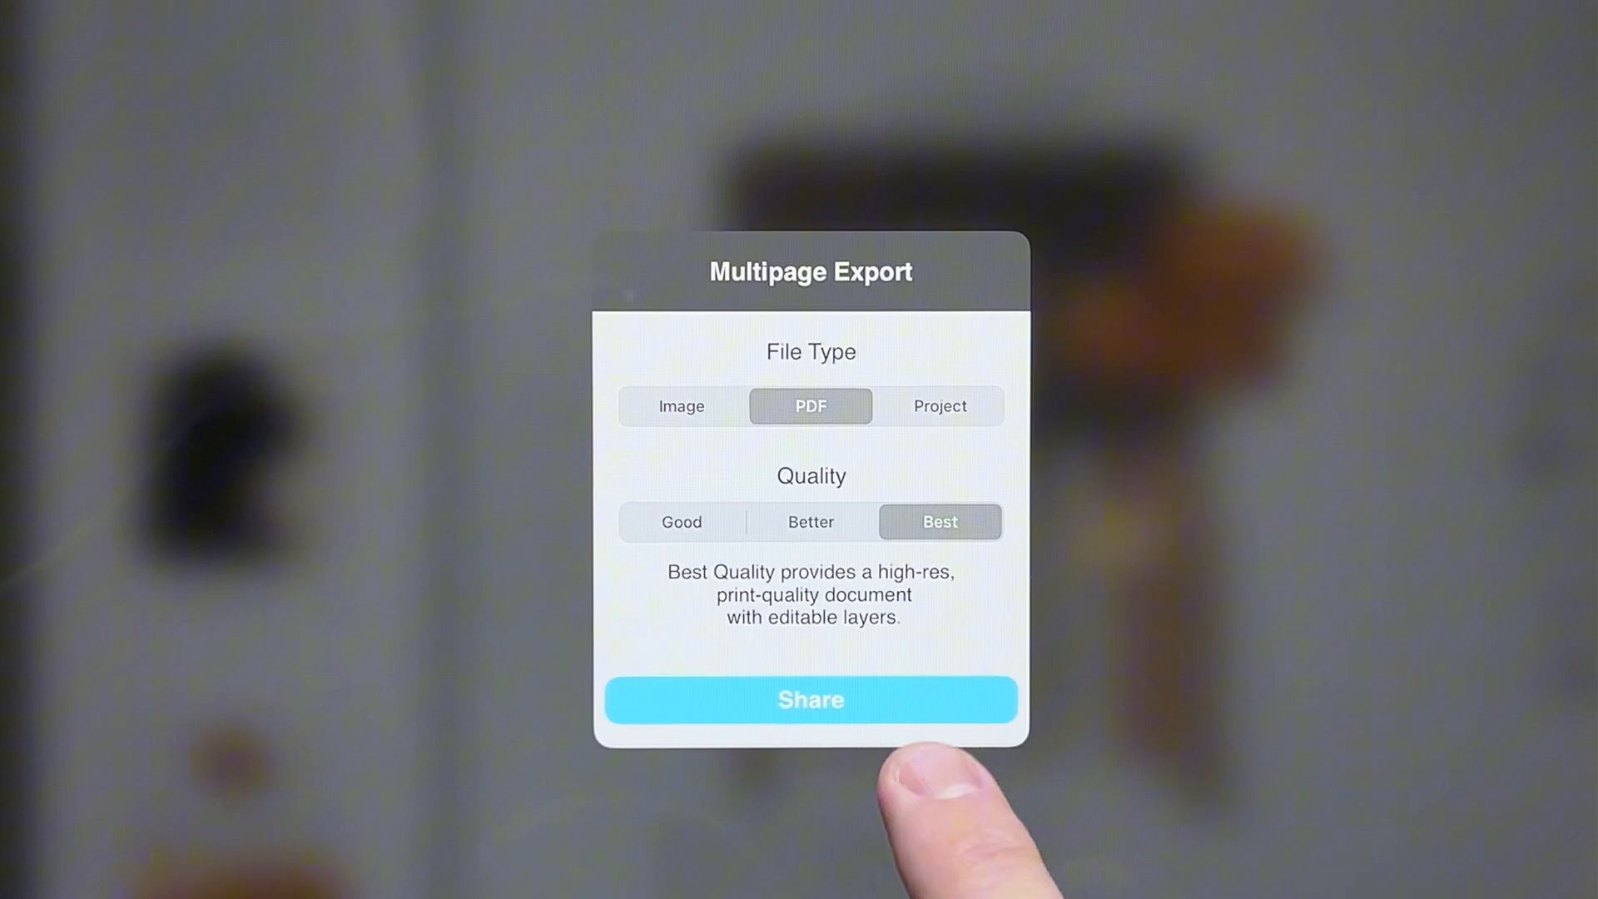
Share the best-quality PDF export of all project pages
left_click(810, 700)
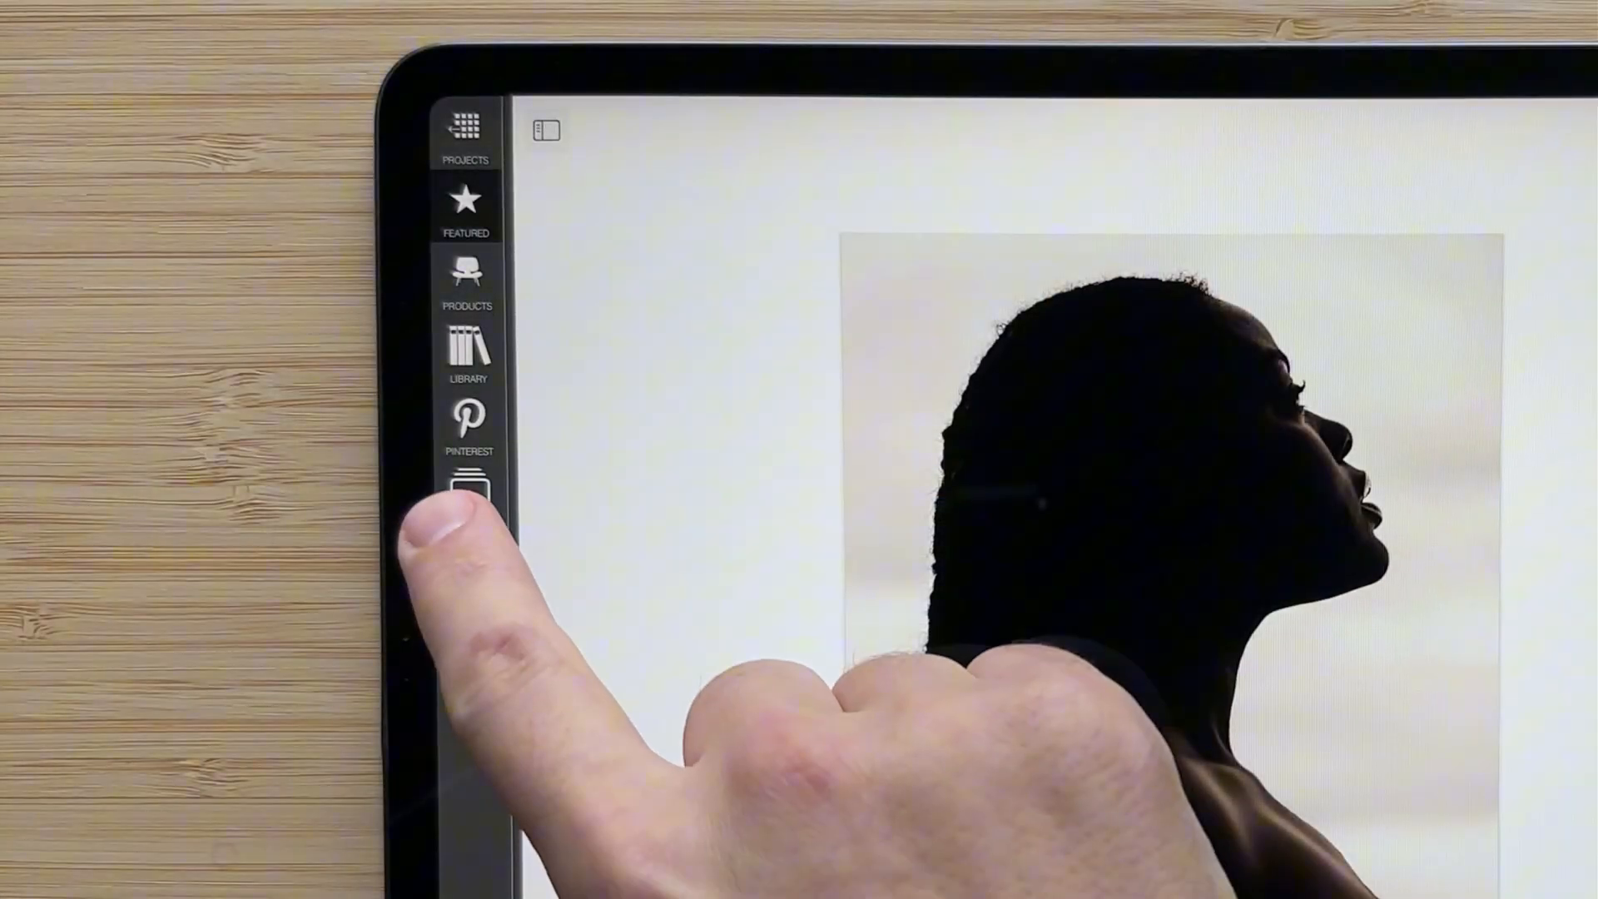
left_click(467, 490)
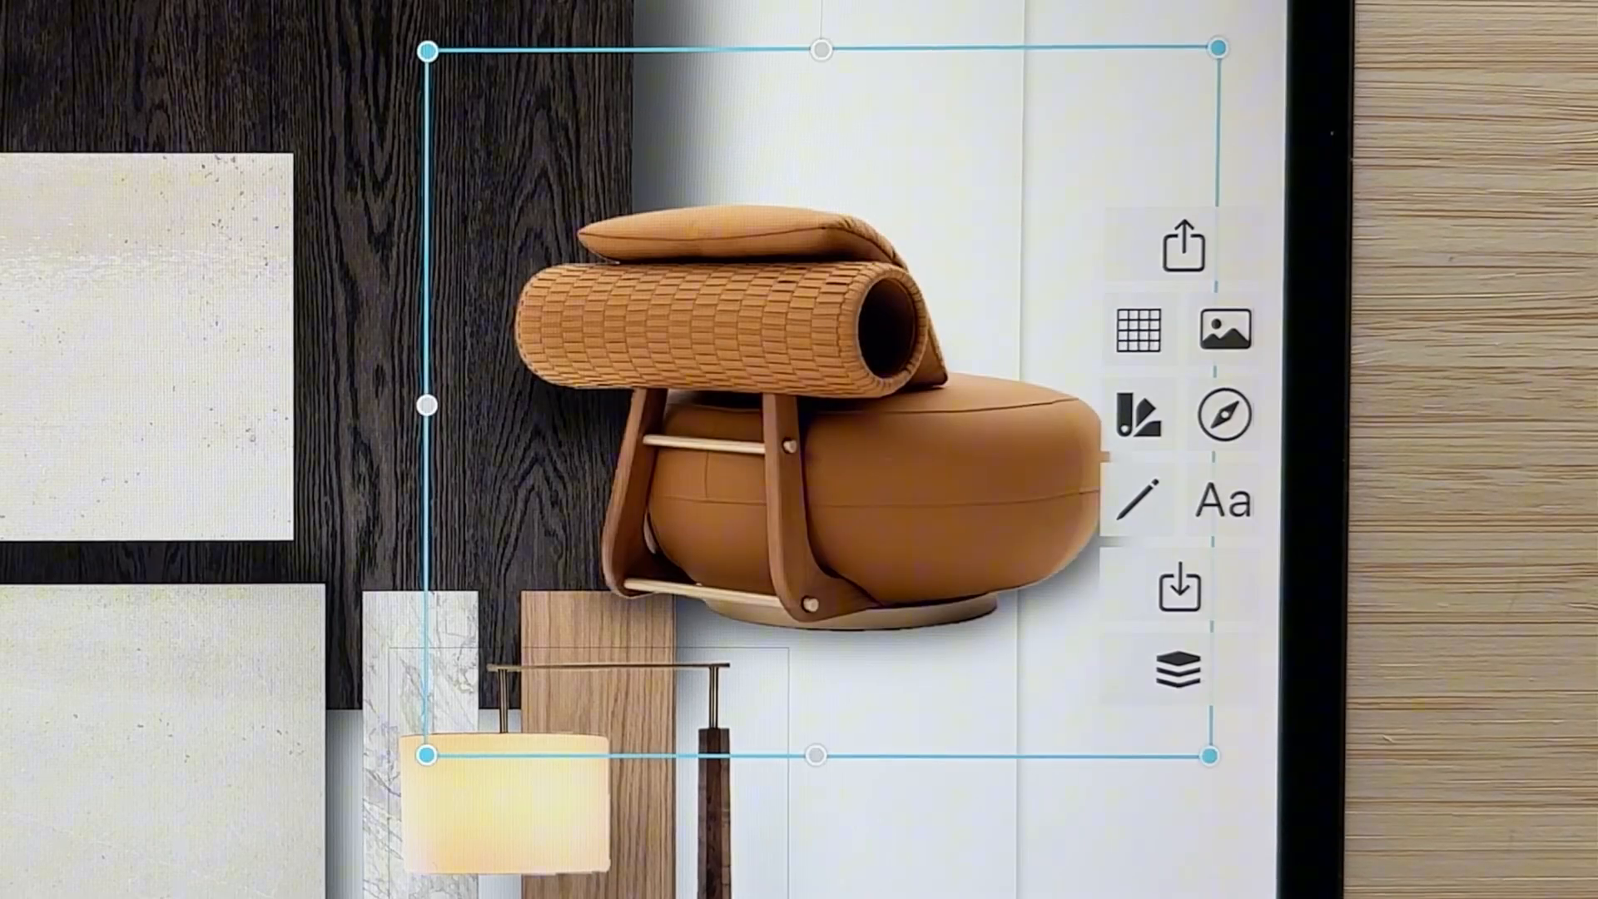
left_click(1179, 244)
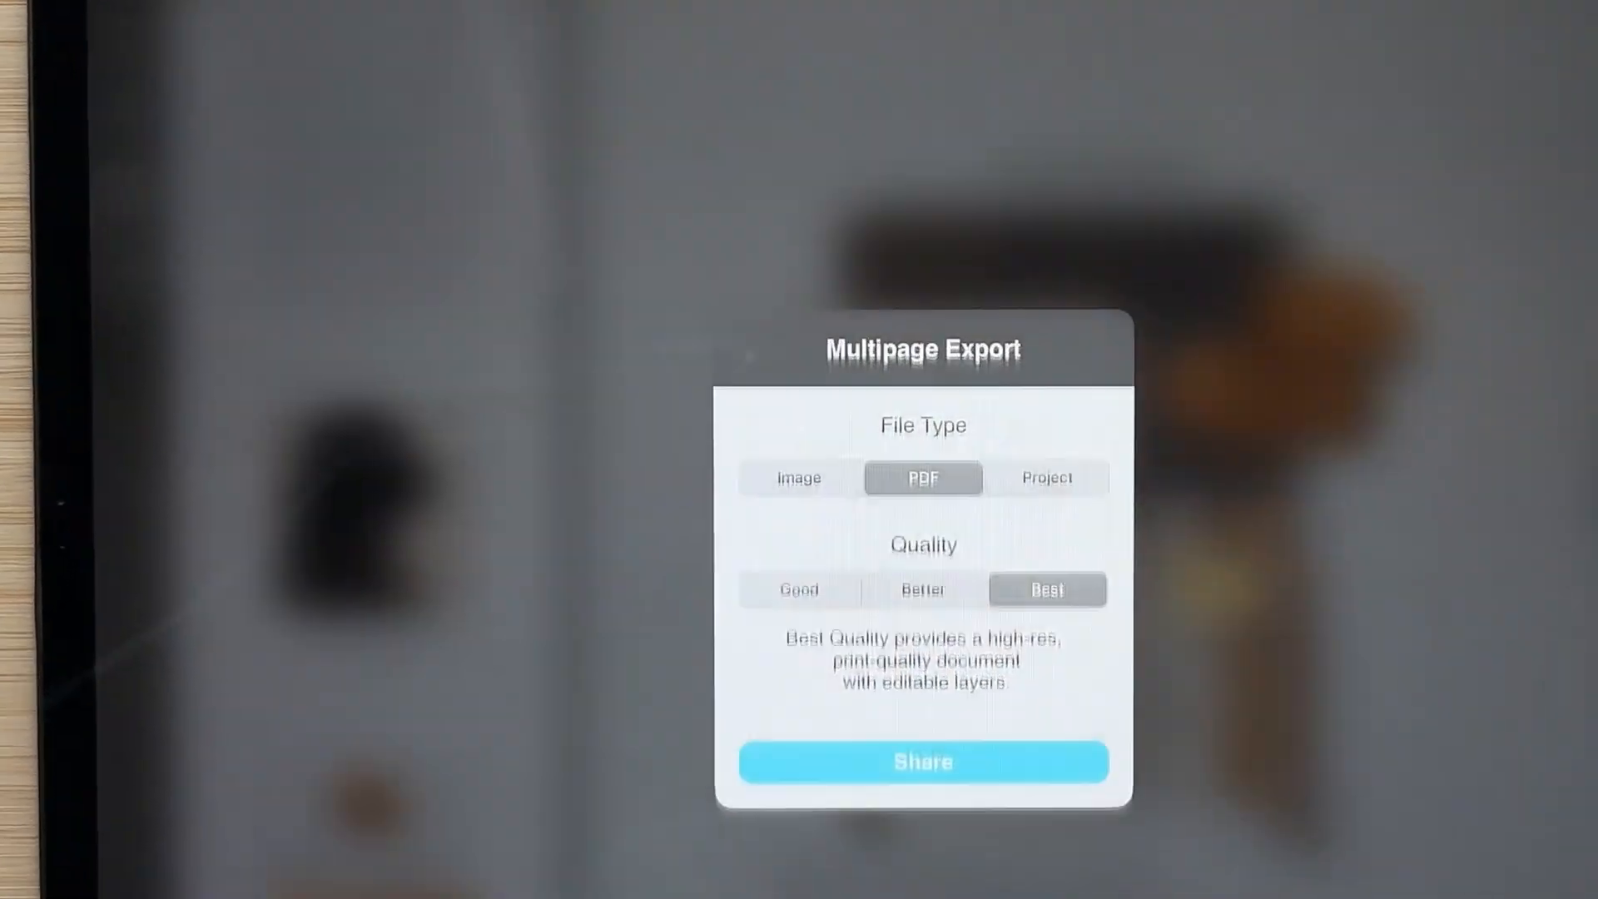